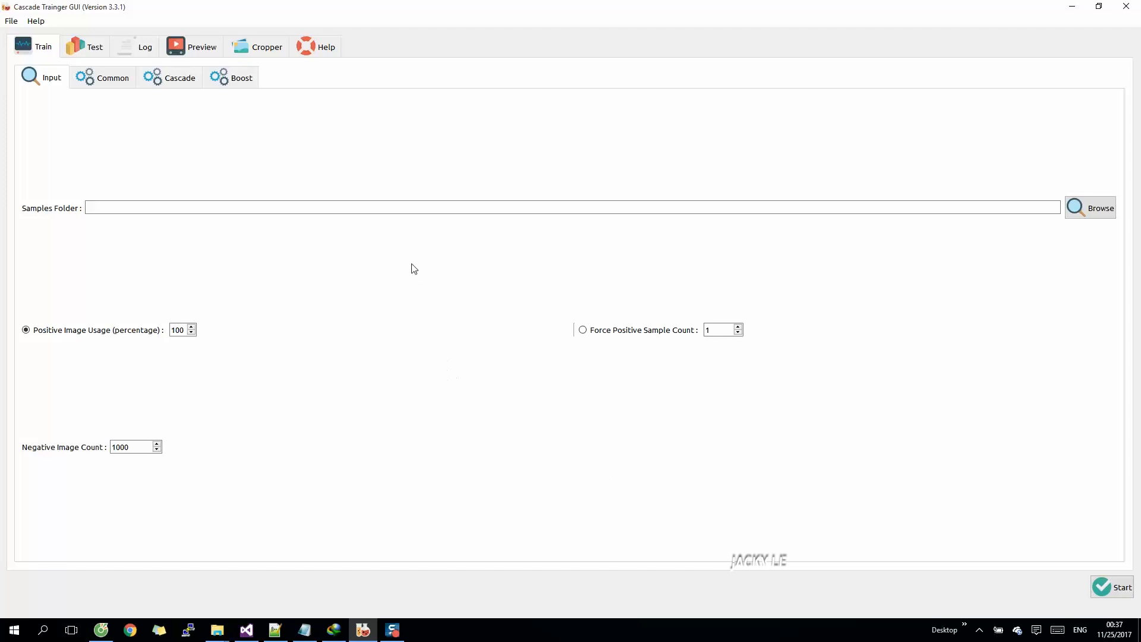
pyautogui.moveTo(117, 13)
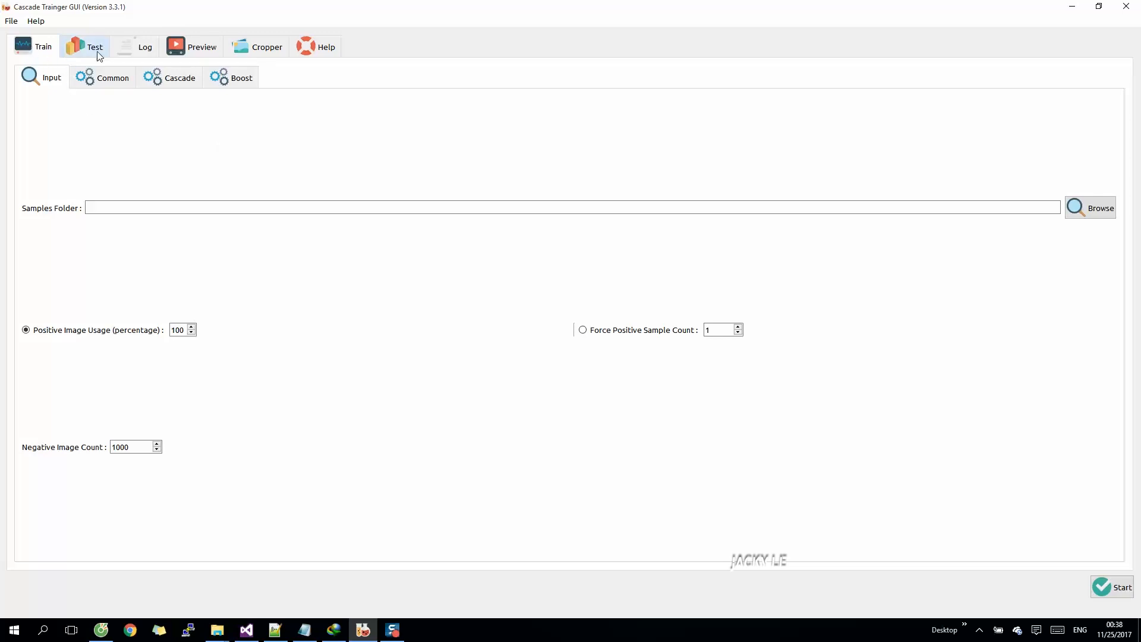
# Look over the trainer's Log and Cropper pages, then browse into the cup folder's n negative images
pyautogui.click(144, 46)
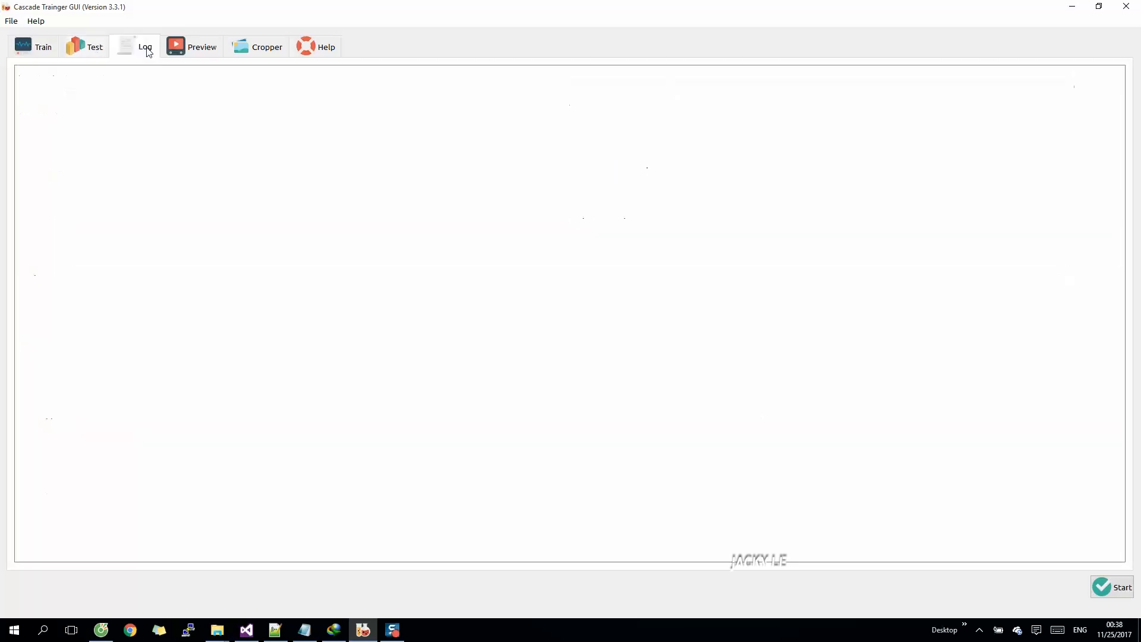
pyautogui.click(267, 46)
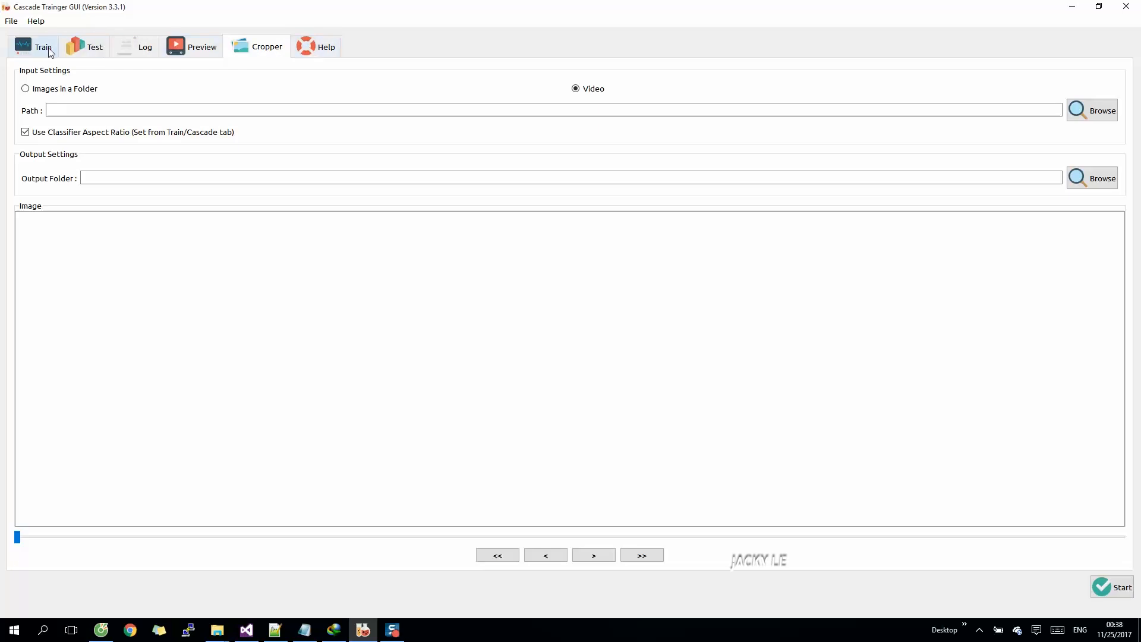
pyautogui.click(42, 46)
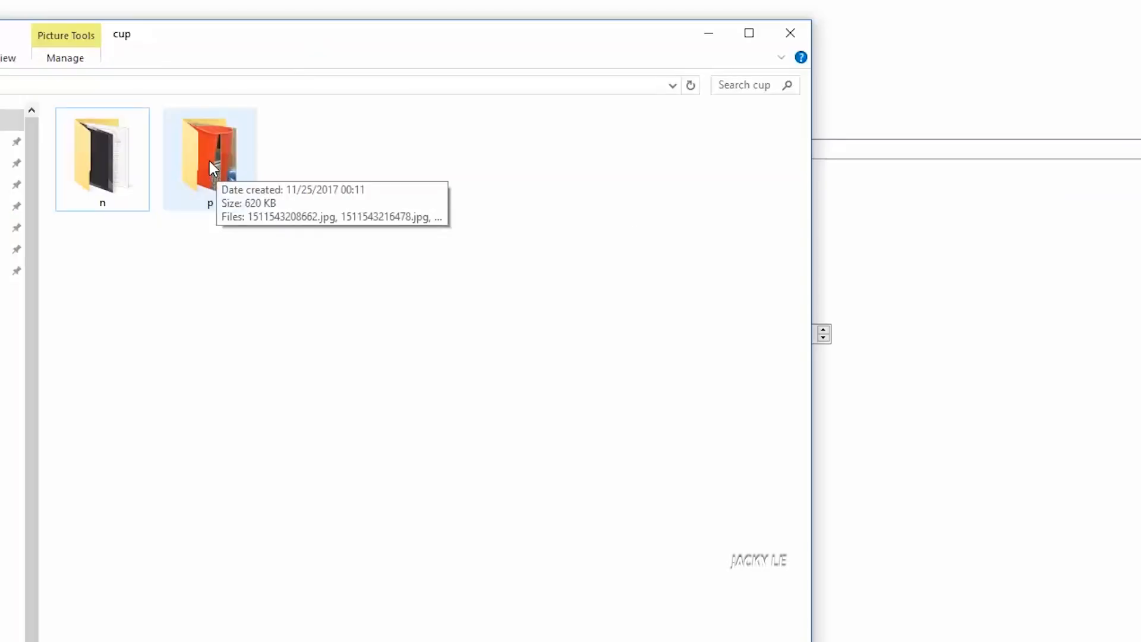
pyautogui.doubleClick(210, 149)
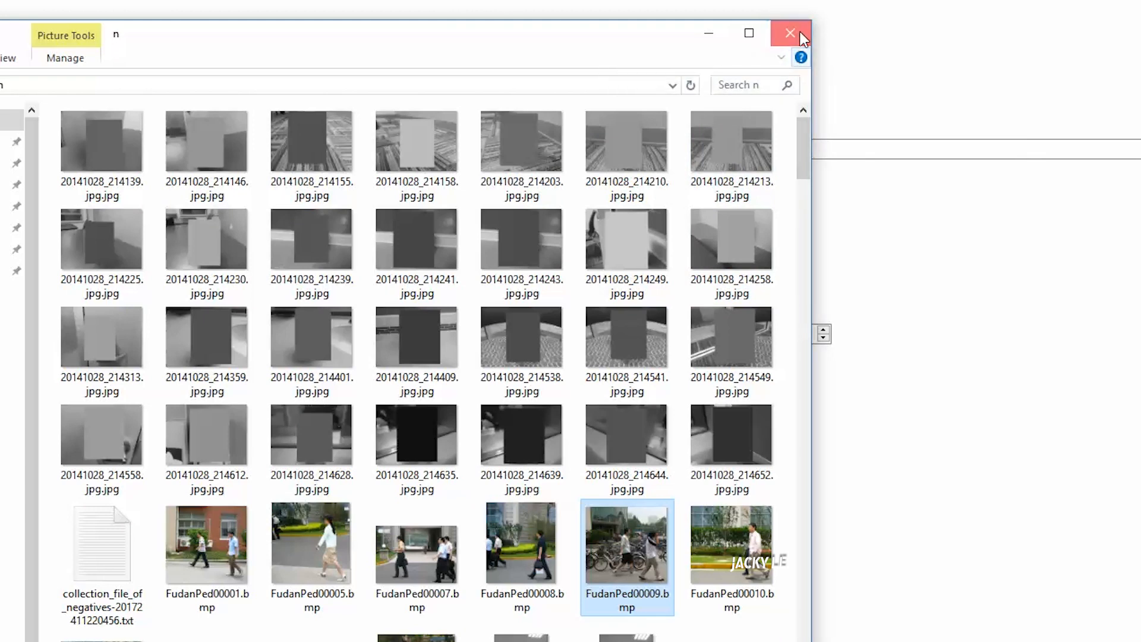
# Point the training Samples Folder at the cup folder on the Desktop
pyautogui.click(790, 33)
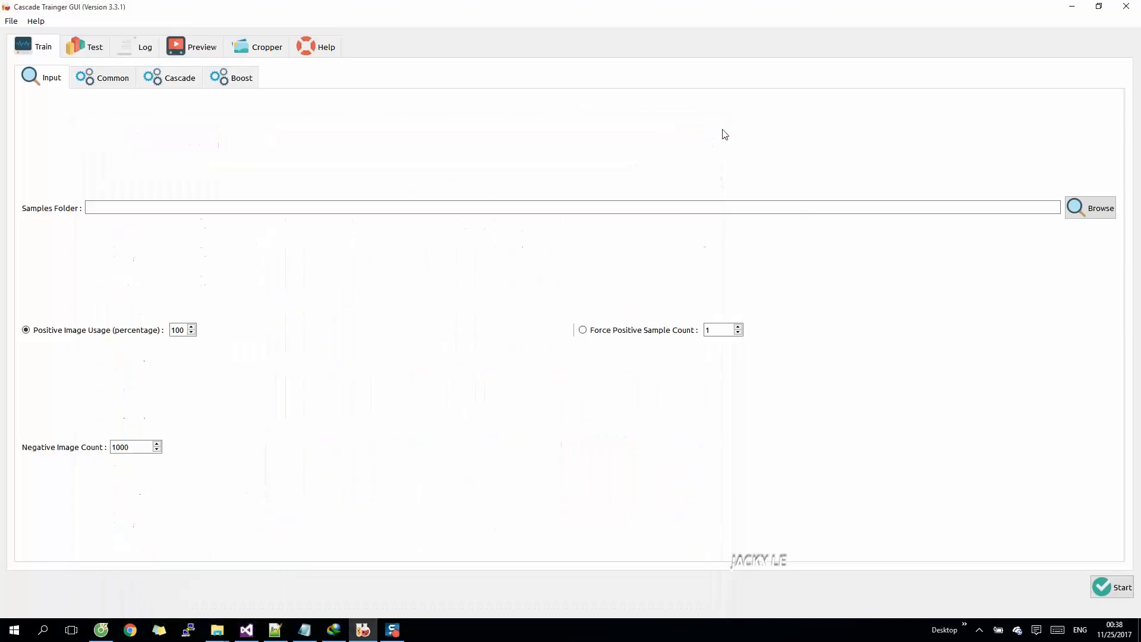
pyautogui.click(1096, 207)
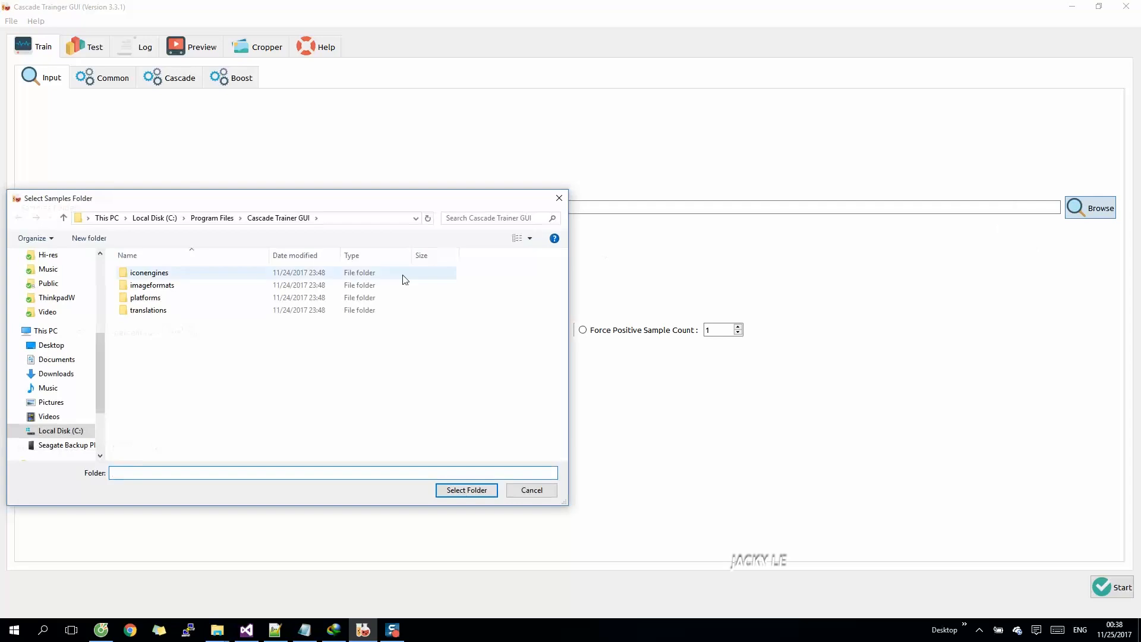
pyautogui.click(51, 345)
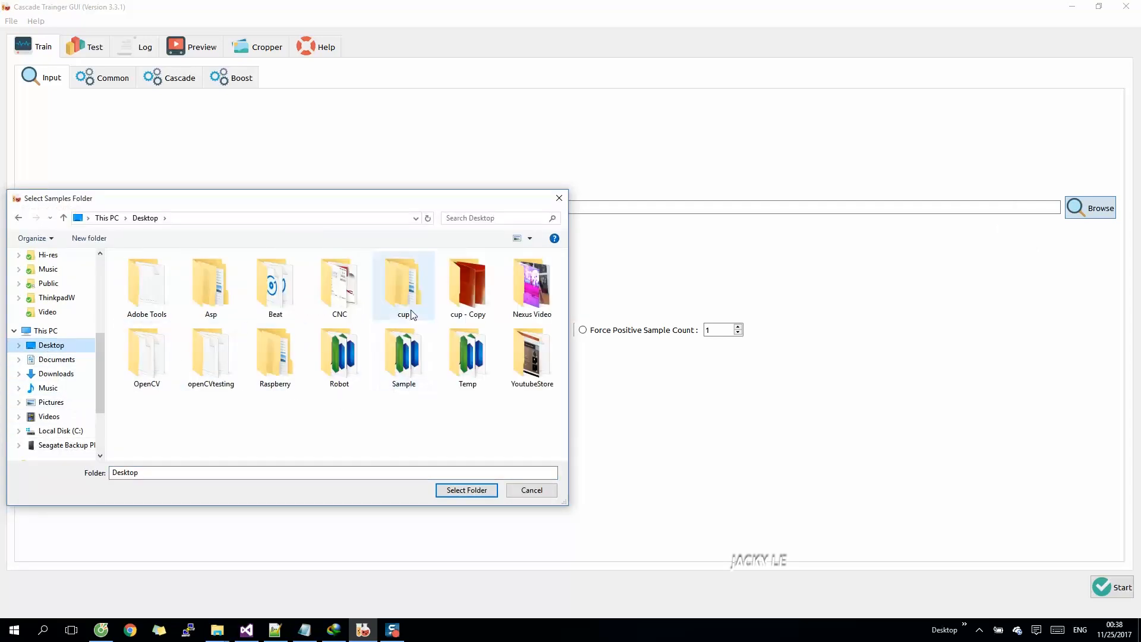
pyautogui.click(403, 285)
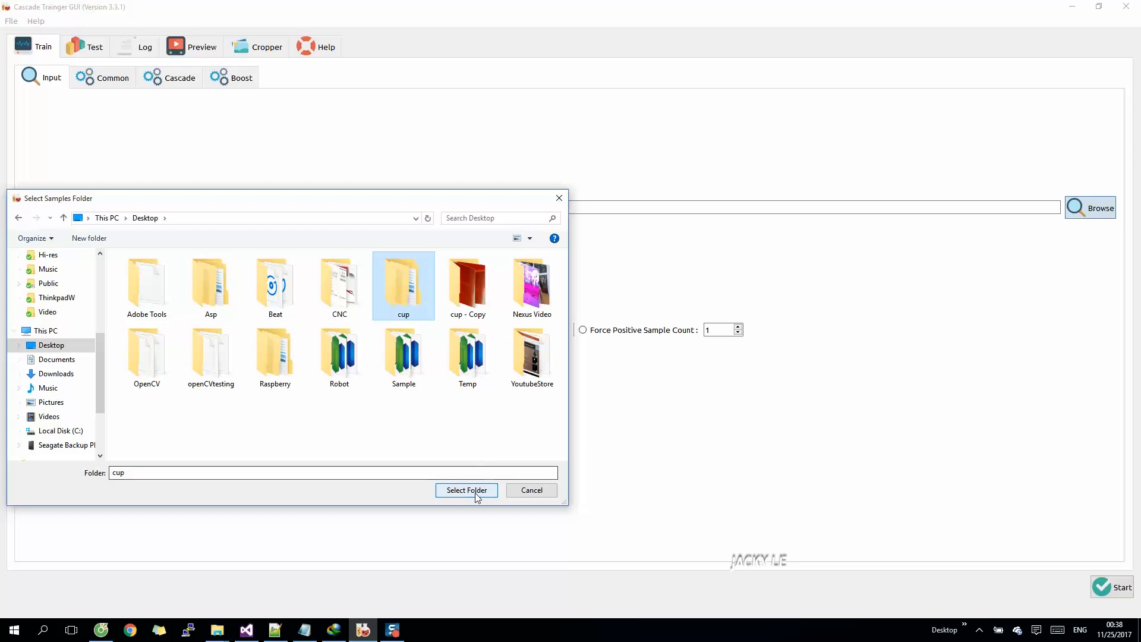
pyautogui.click(465, 489)
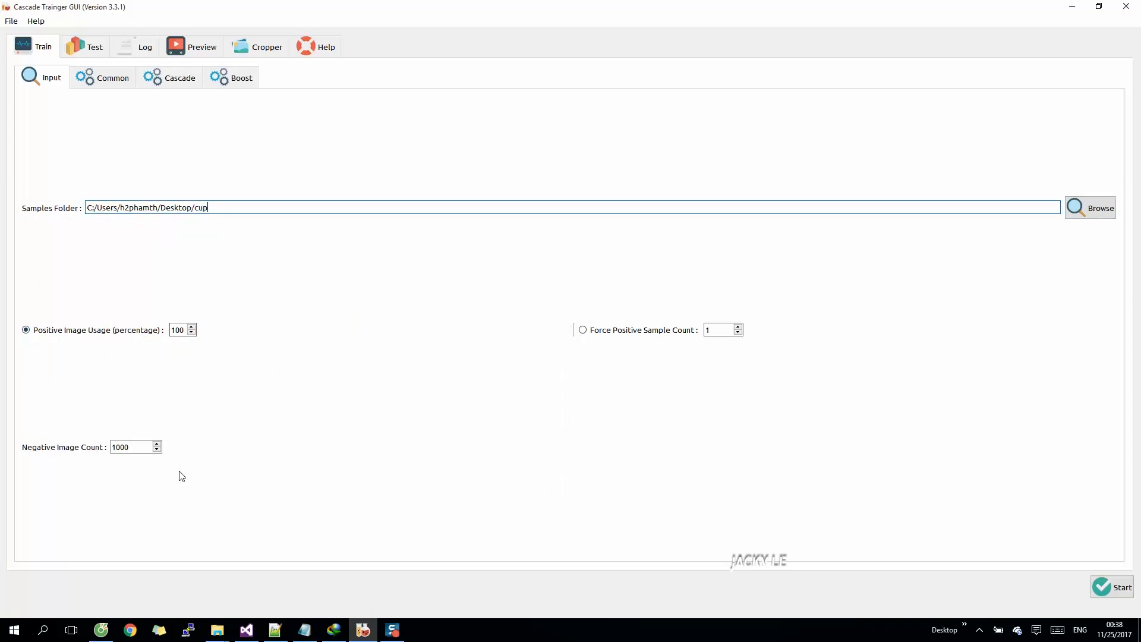
pyautogui.moveTo(246, 164)
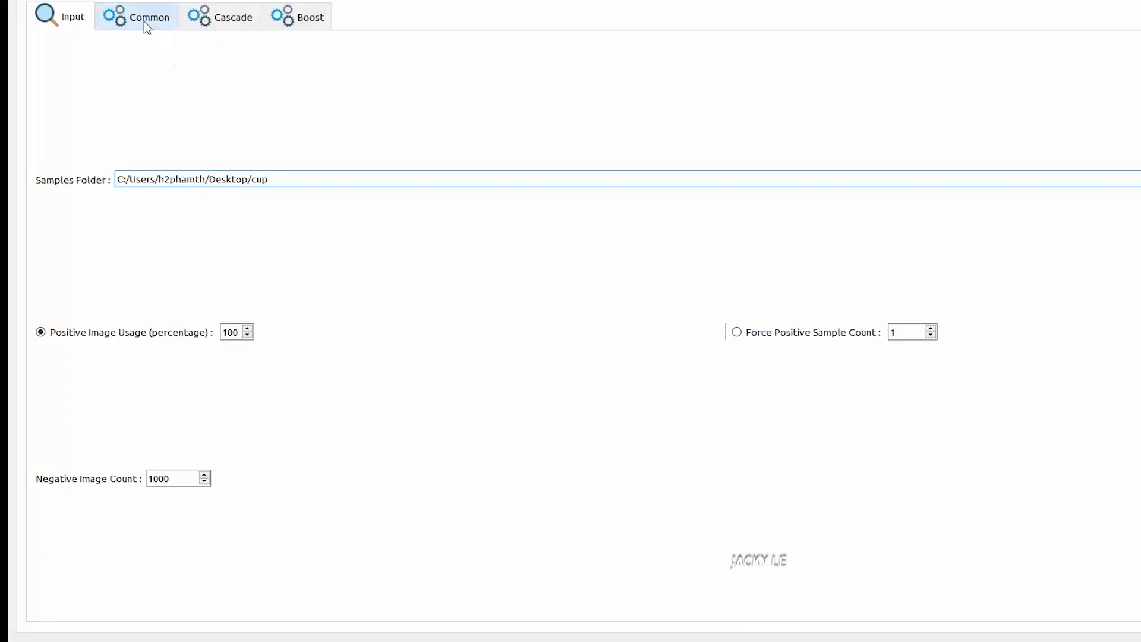
# Set Number of Stages to 10 on the Common page and move on to the Cascade settings
pyautogui.click(151, 16)
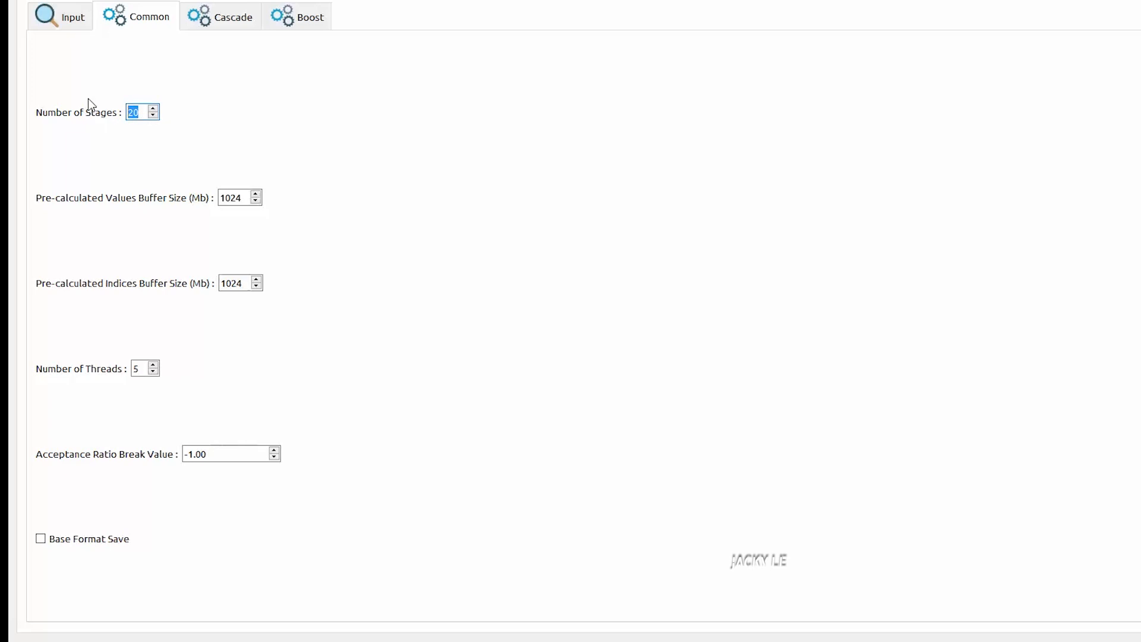
pyautogui.write('10')
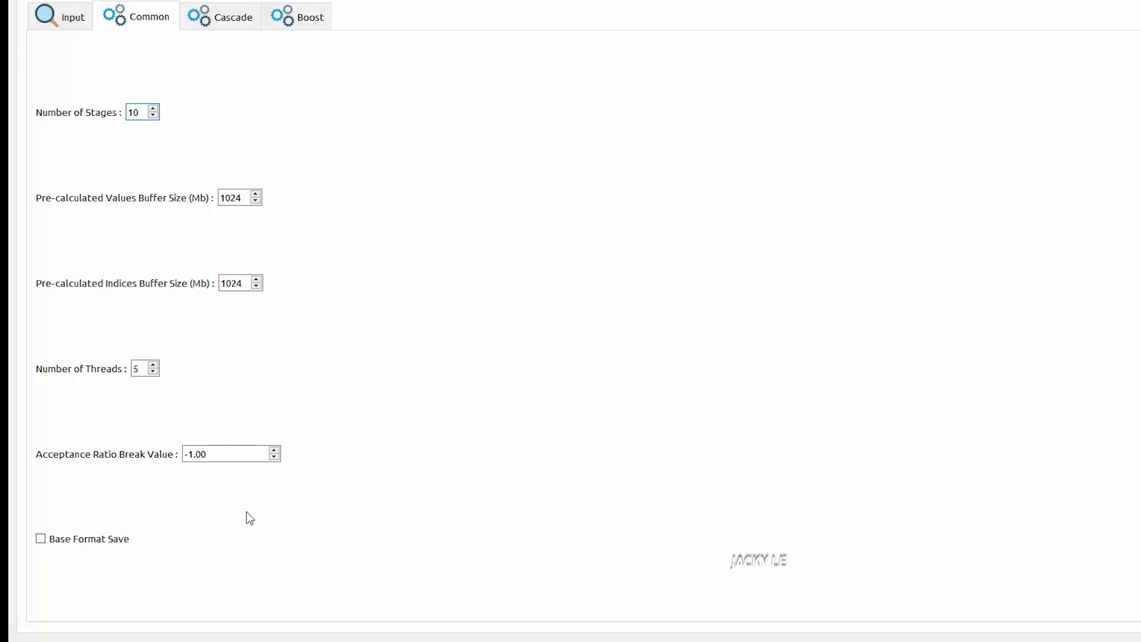
pyautogui.click(220, 16)
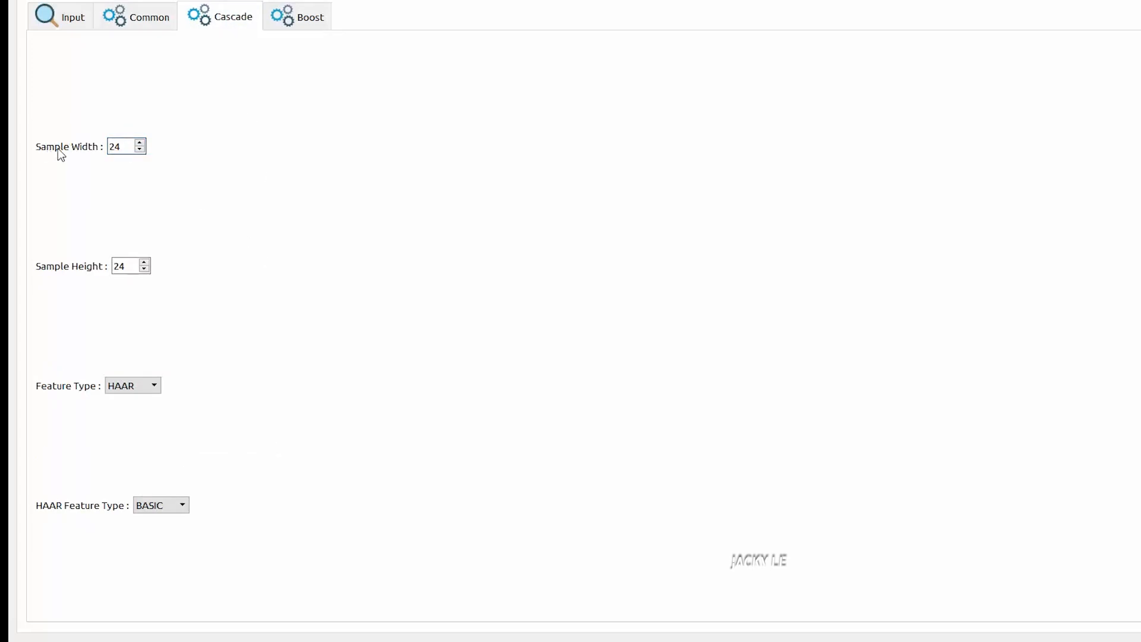
# Change the cascade sample size to 20 wide by 30 high
pyautogui.click(127, 266)
pyautogui.write('3')
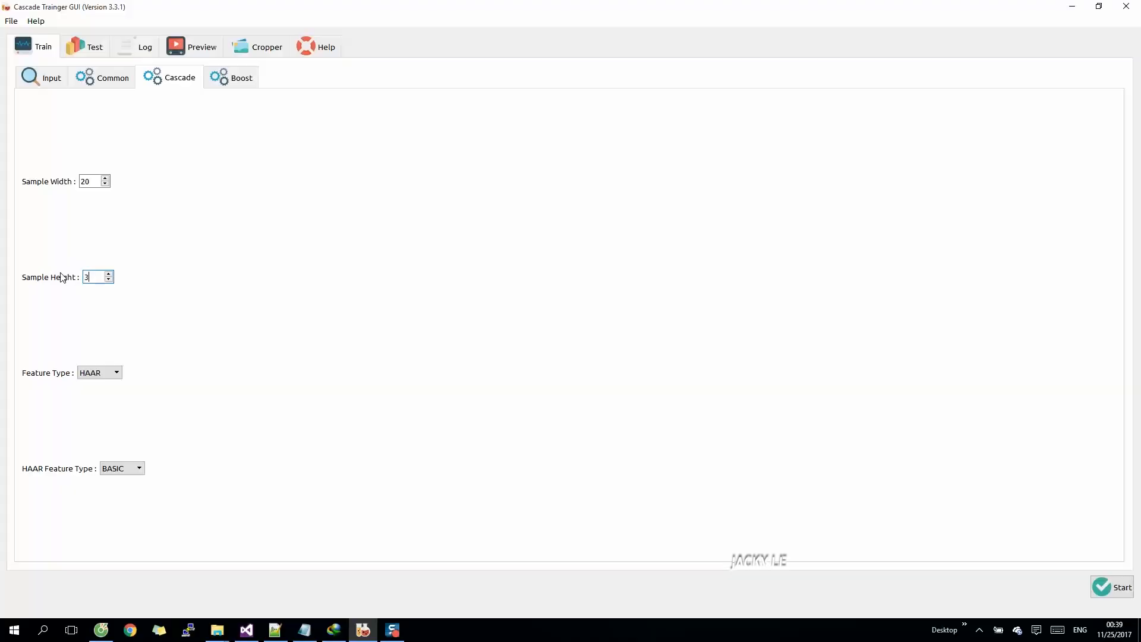
pyautogui.write('0')
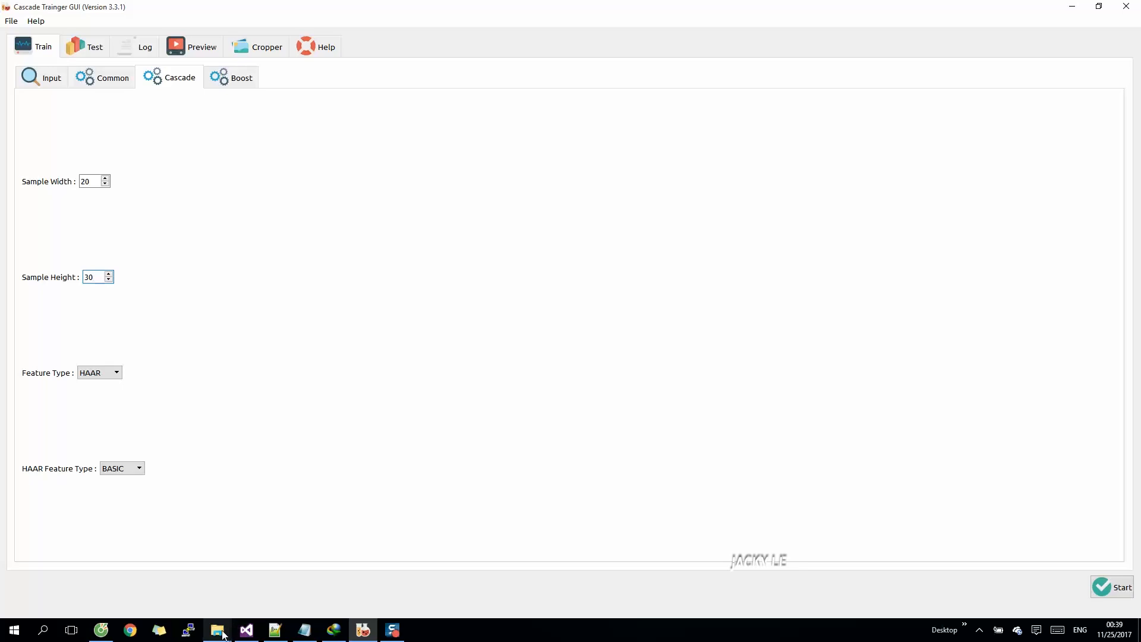
pyautogui.click(217, 630)
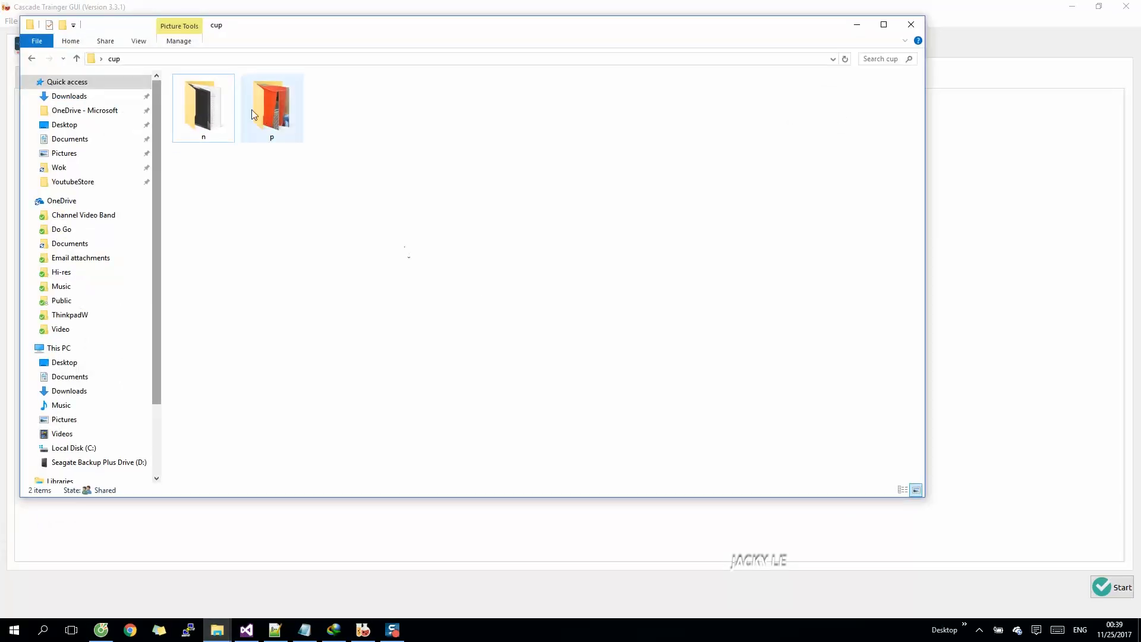
pyautogui.doubleClick(271, 102)
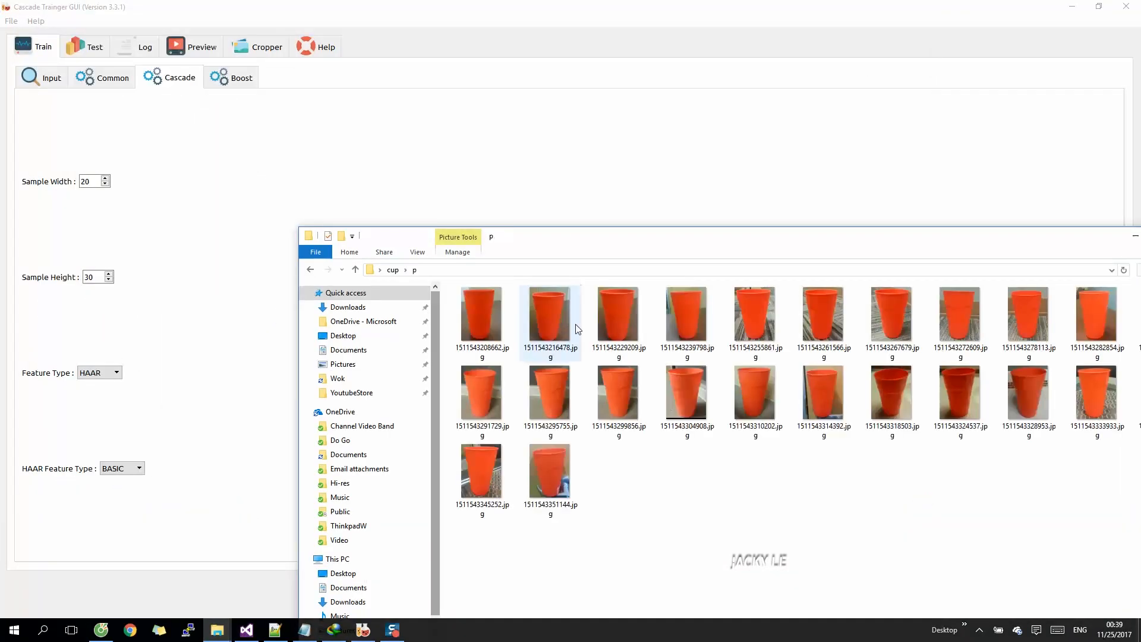
pyautogui.click(481, 314)
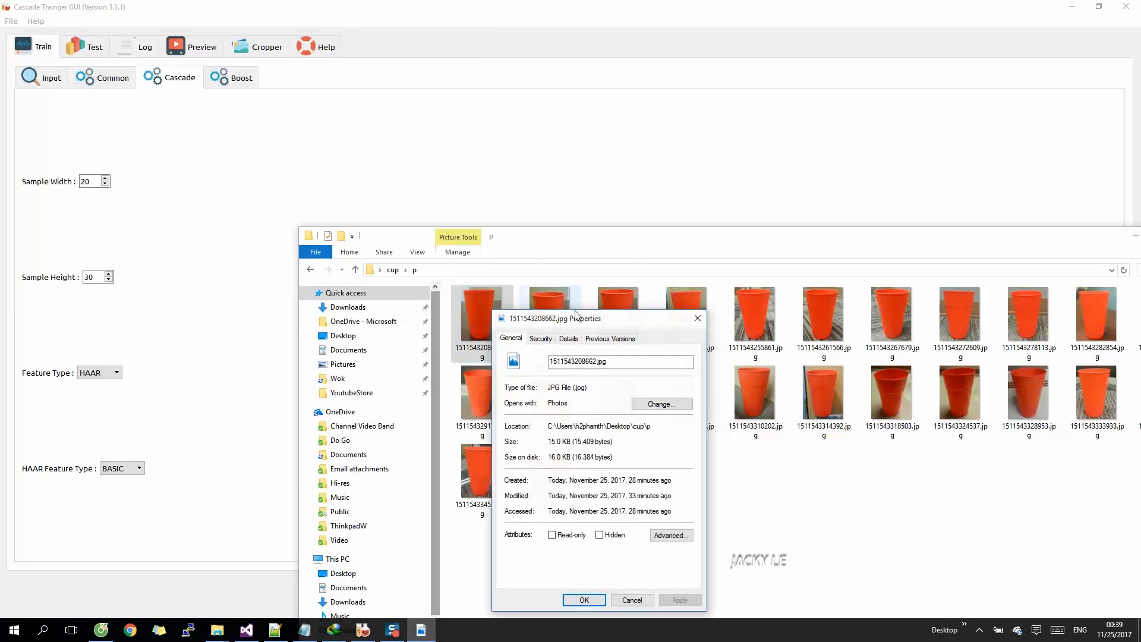
pyautogui.click(567, 338)
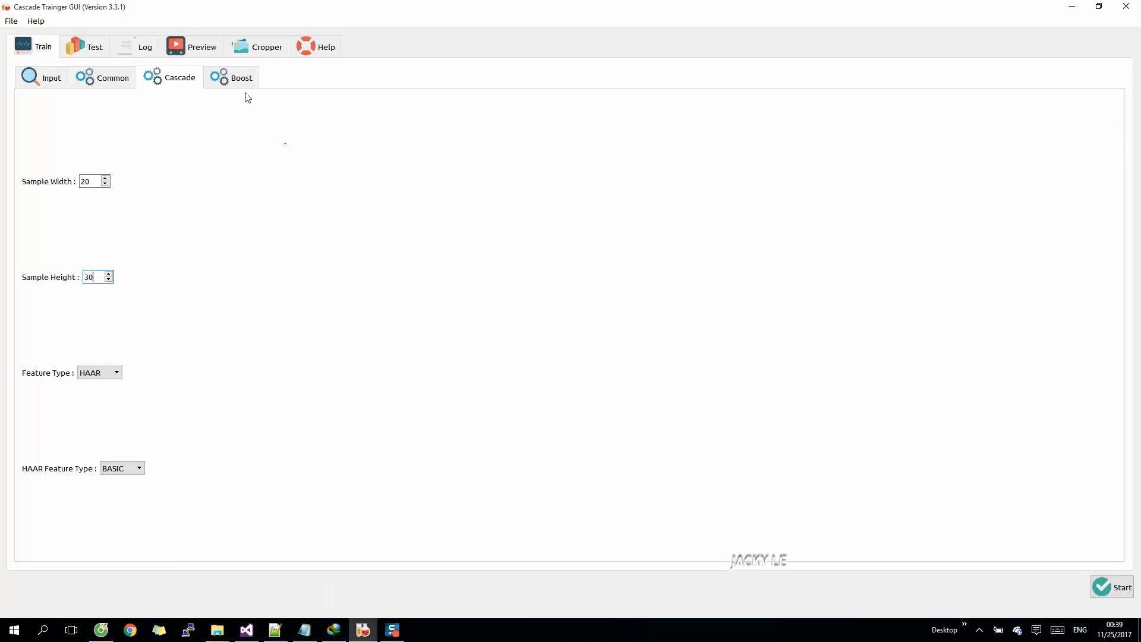
# Review the Boost settings, return to Input and start training the cup classifier
pyautogui.click(240, 77)
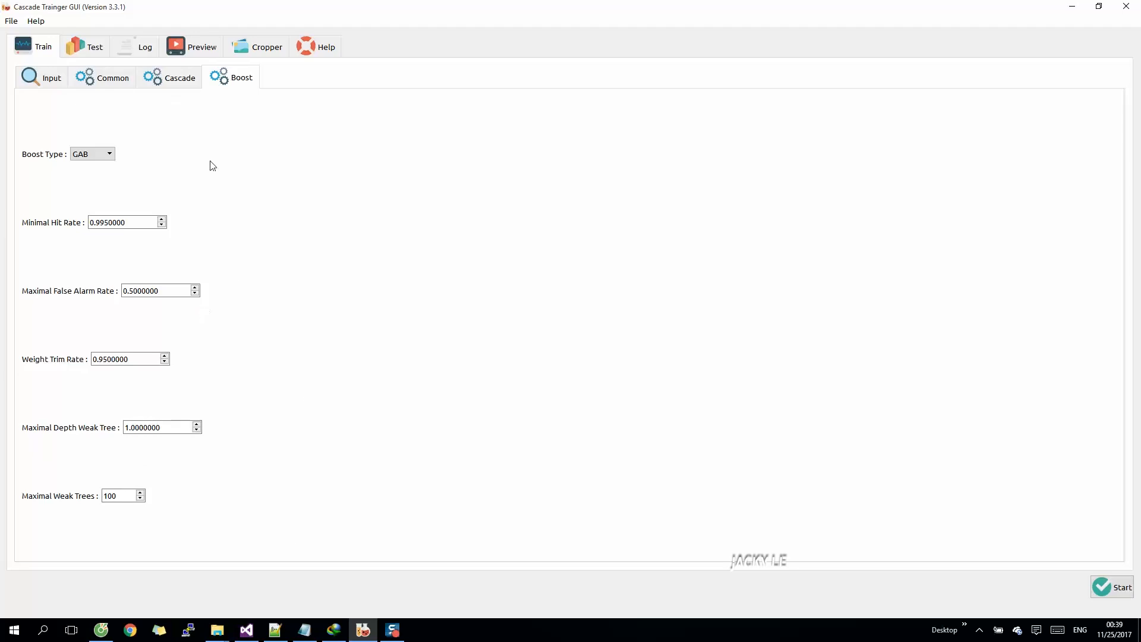
pyautogui.click(51, 78)
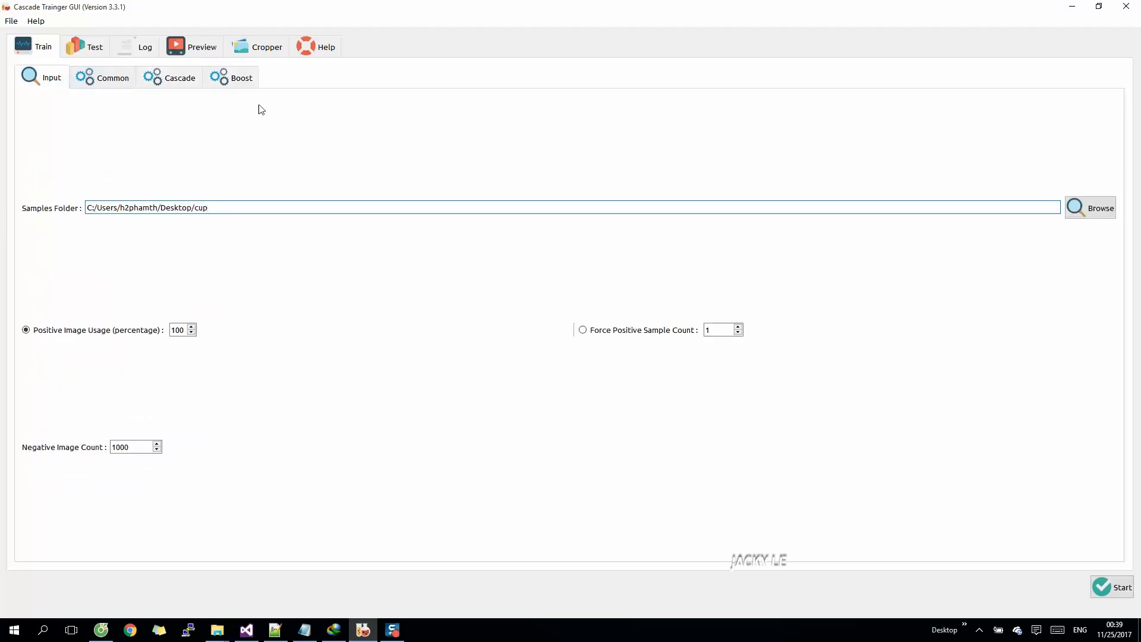
pyautogui.click(1111, 587)
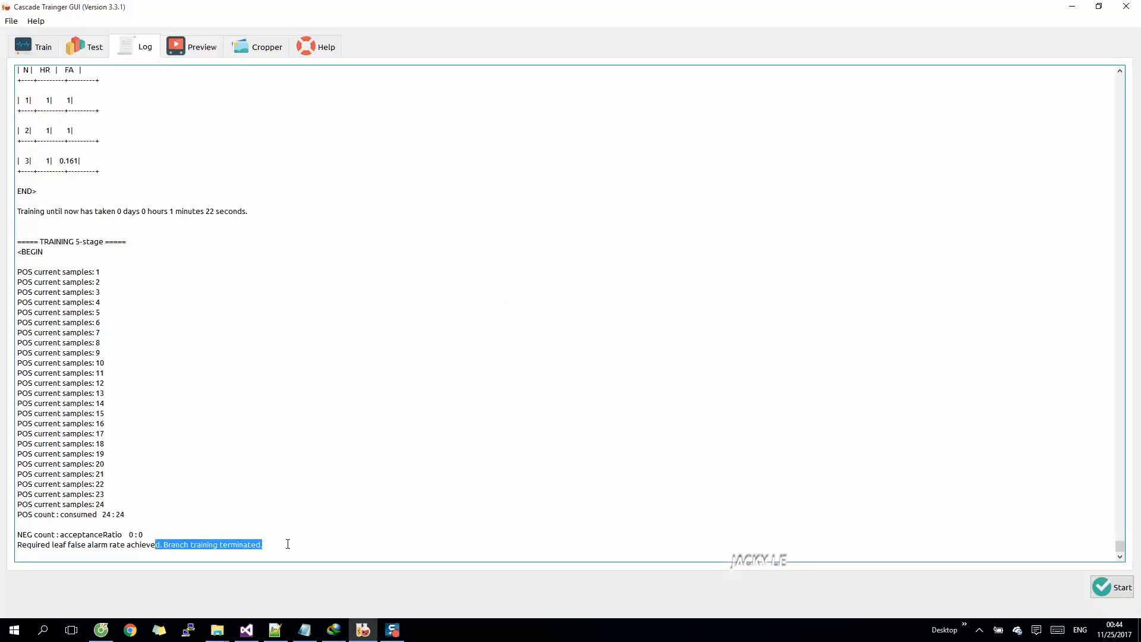
# Highlight the final 'Branch training terminated' line once training completes
pyautogui.click(390, 405)
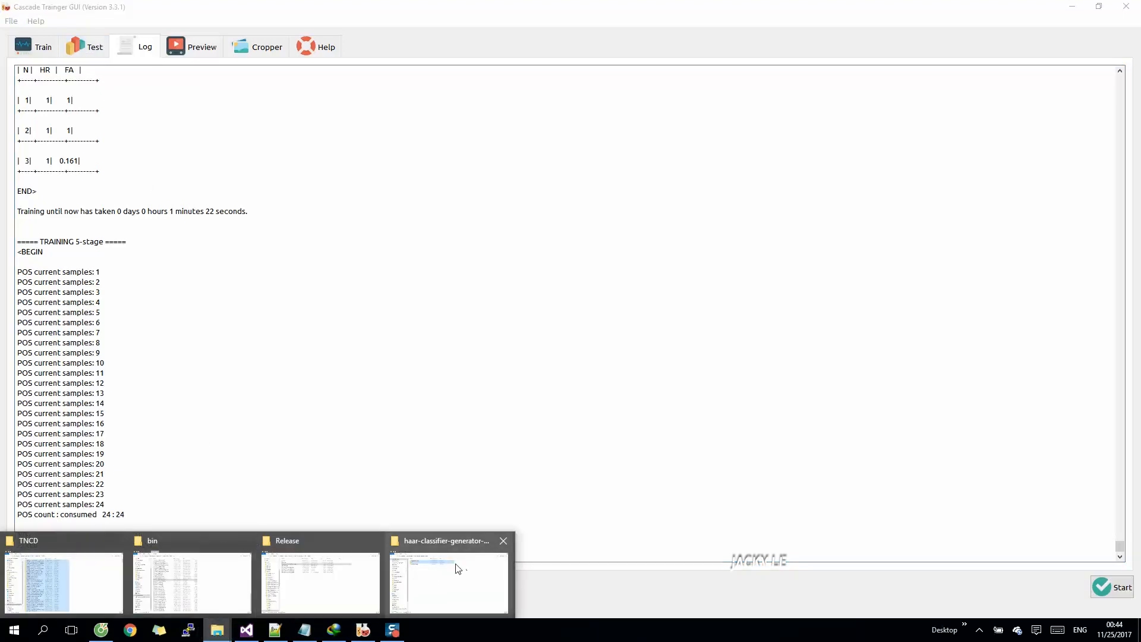
# View cascade.xml from cup/classifier in Notepad++, then return to Cascade Trainer GUI
pyautogui.click(448, 579)
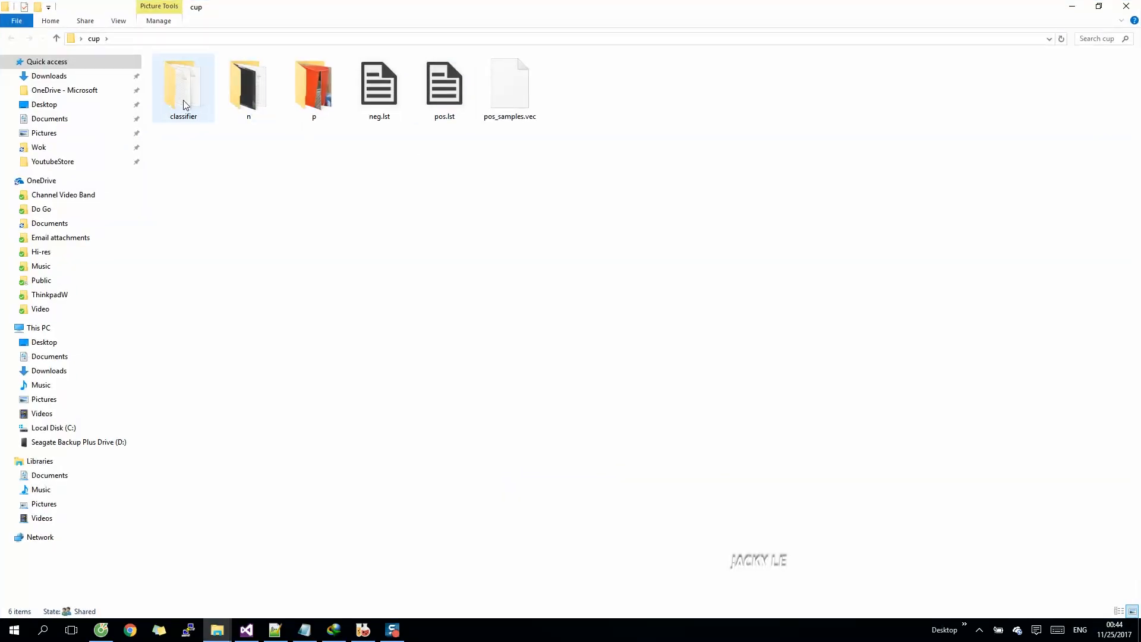
pyautogui.doubleClick(183, 80)
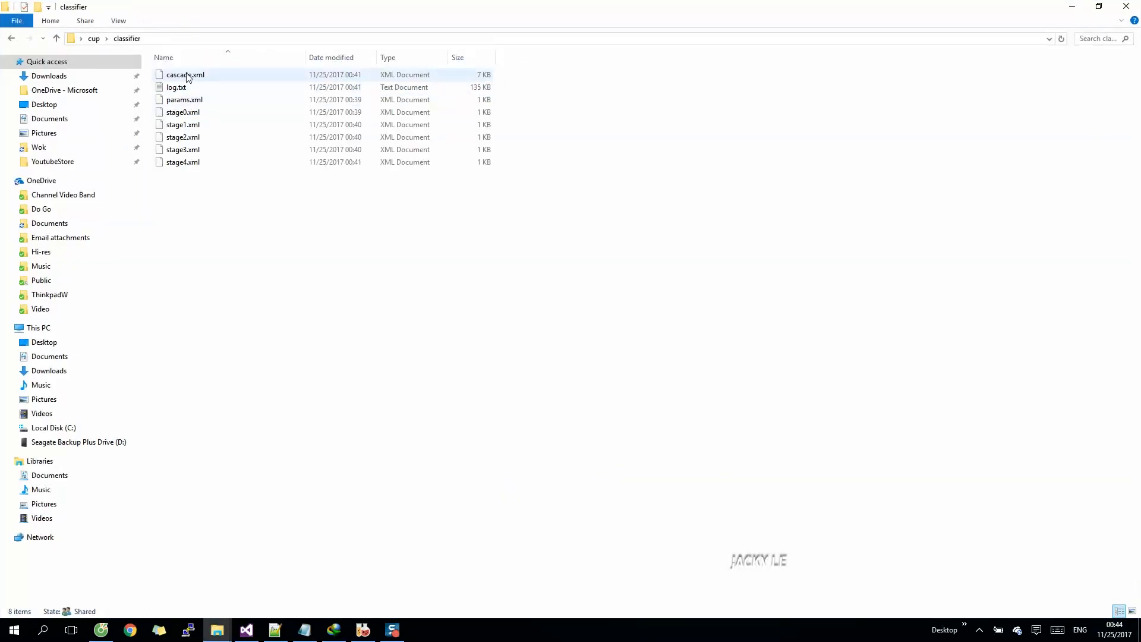
pyautogui.click(186, 74)
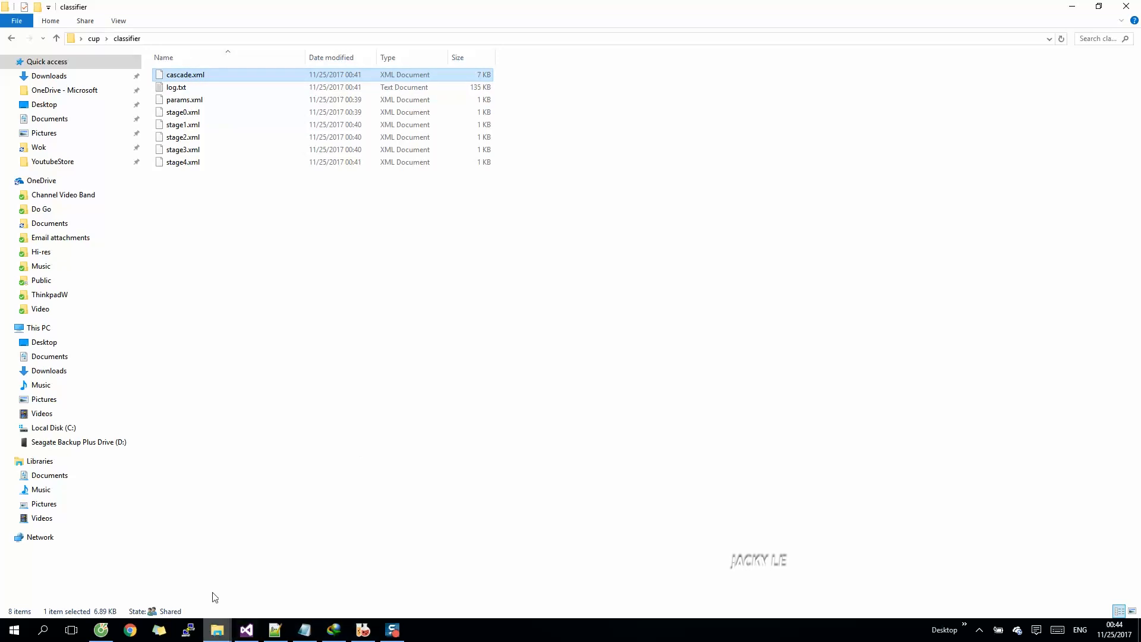
pyautogui.moveTo(247, 629)
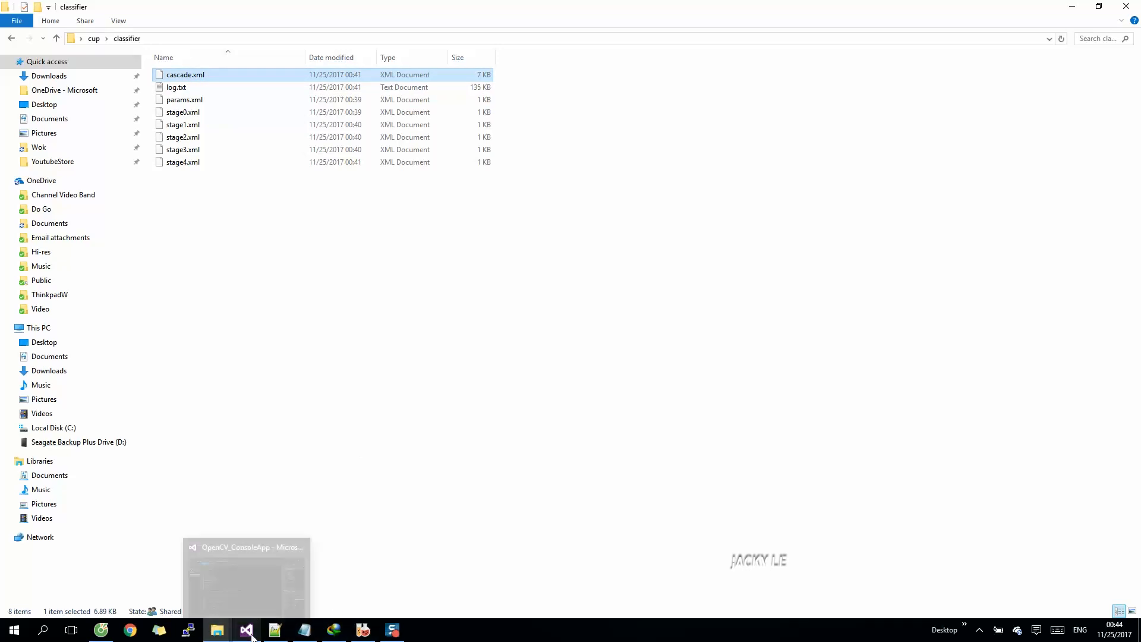
pyautogui.rightClick(185, 75)
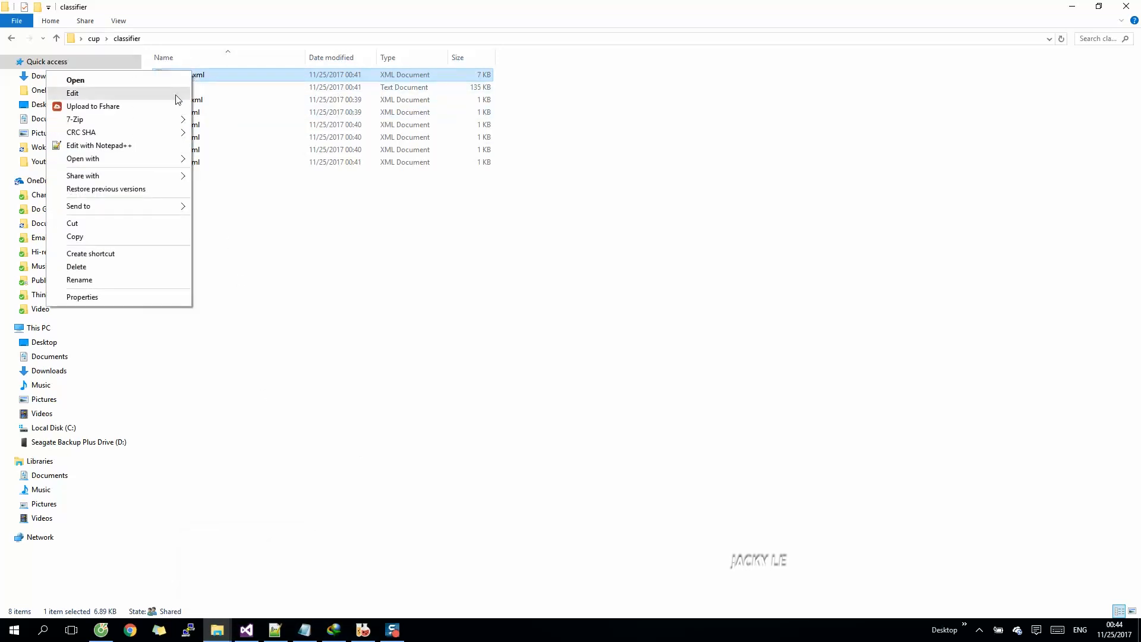
pyautogui.click(99, 145)
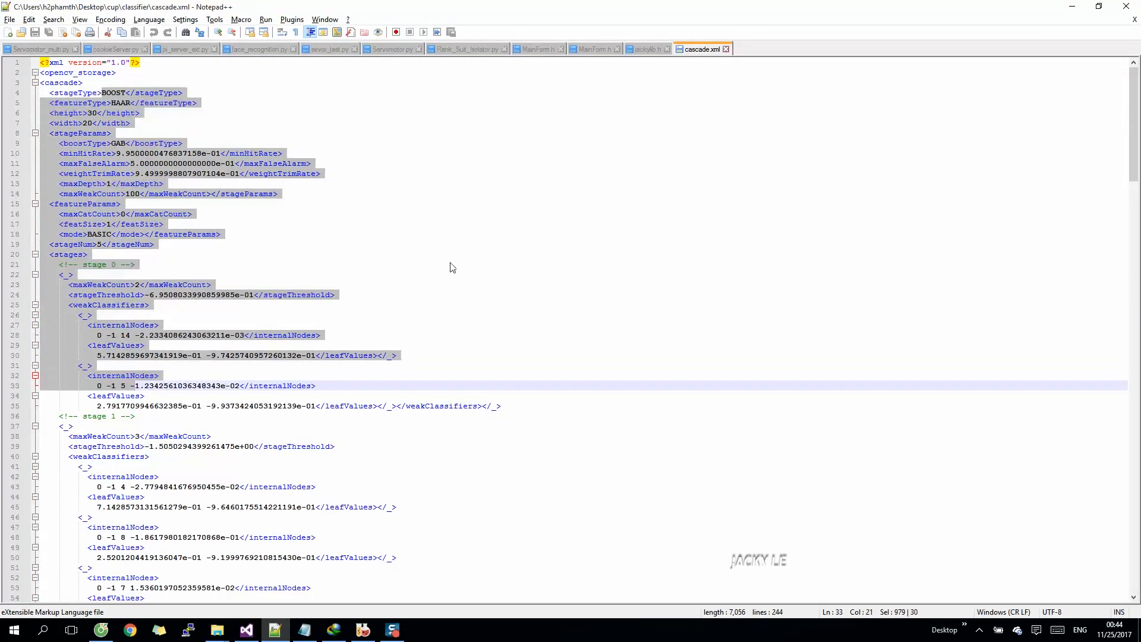
pyautogui.click(65, 254)
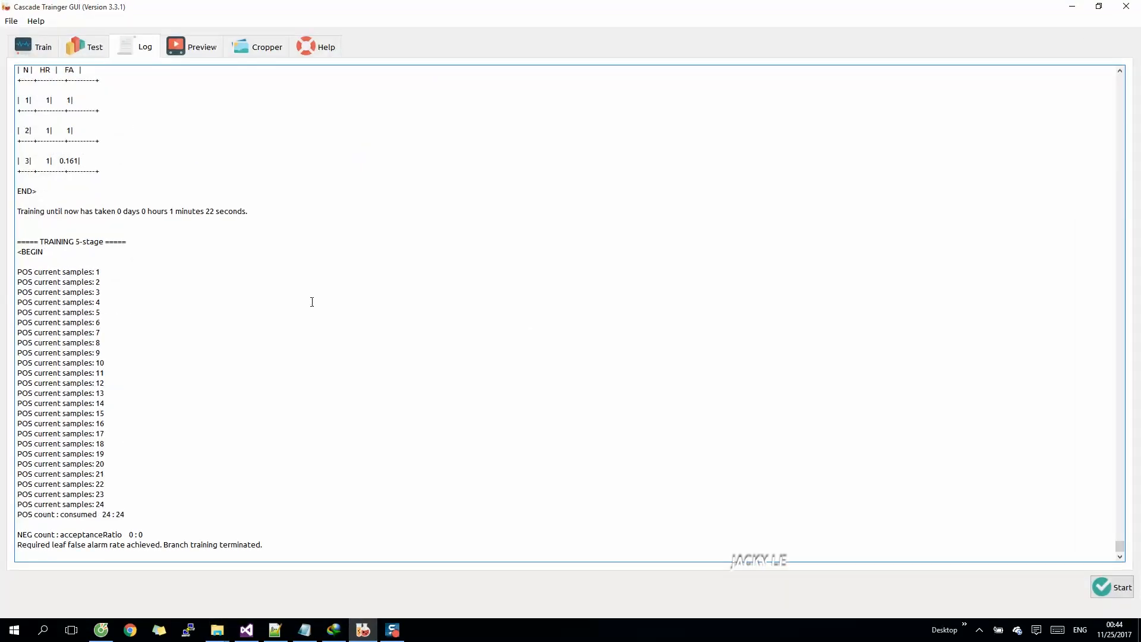
# Load cup/classifier/cascade.xml as the test classifier and choose Single Image input
pyautogui.click(93, 46)
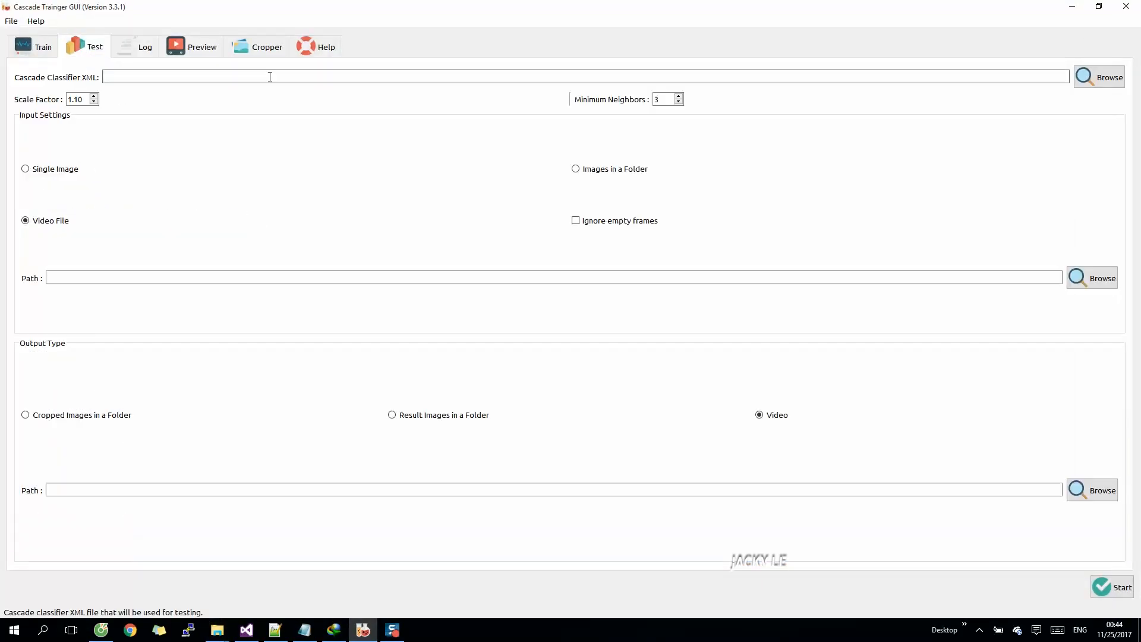
pyautogui.click(1100, 76)
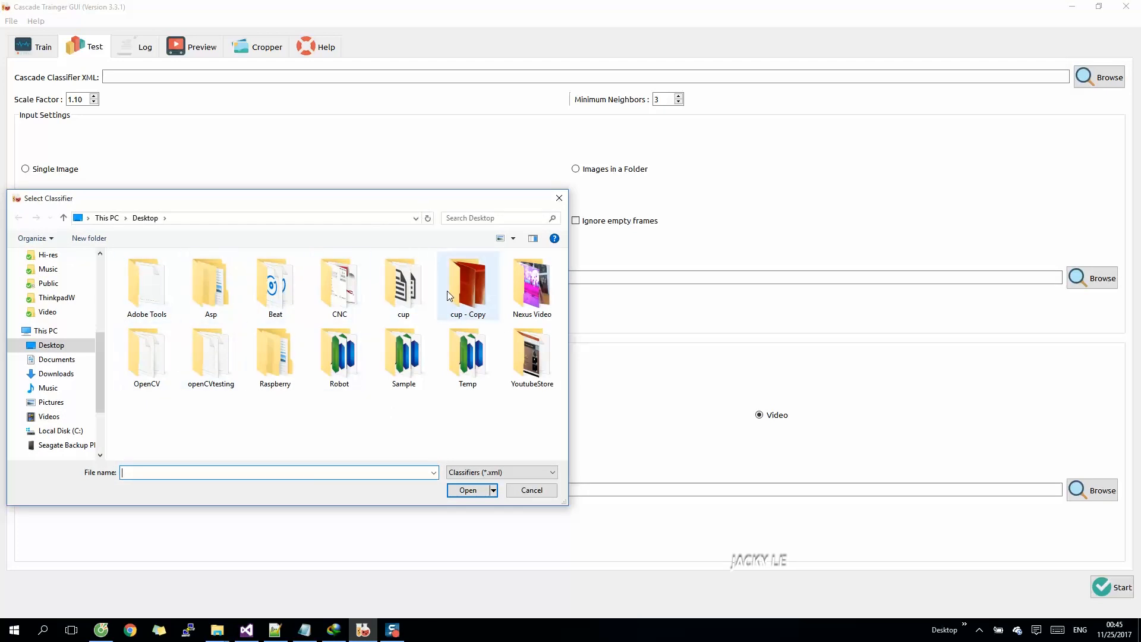
pyautogui.doubleClick(403, 284)
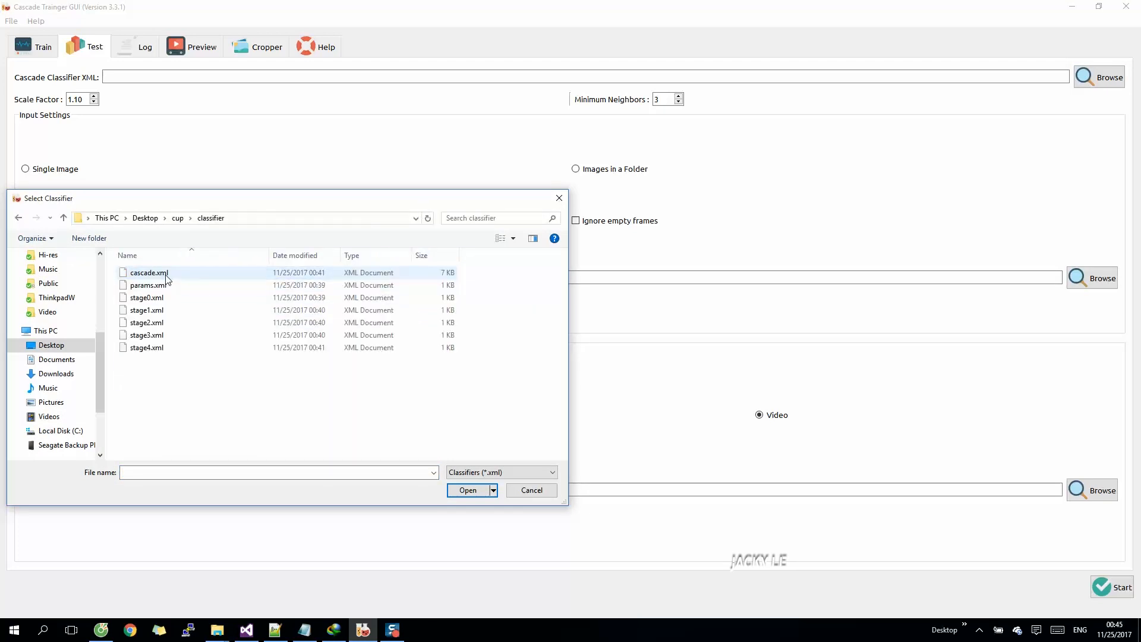
pyautogui.click(468, 490)
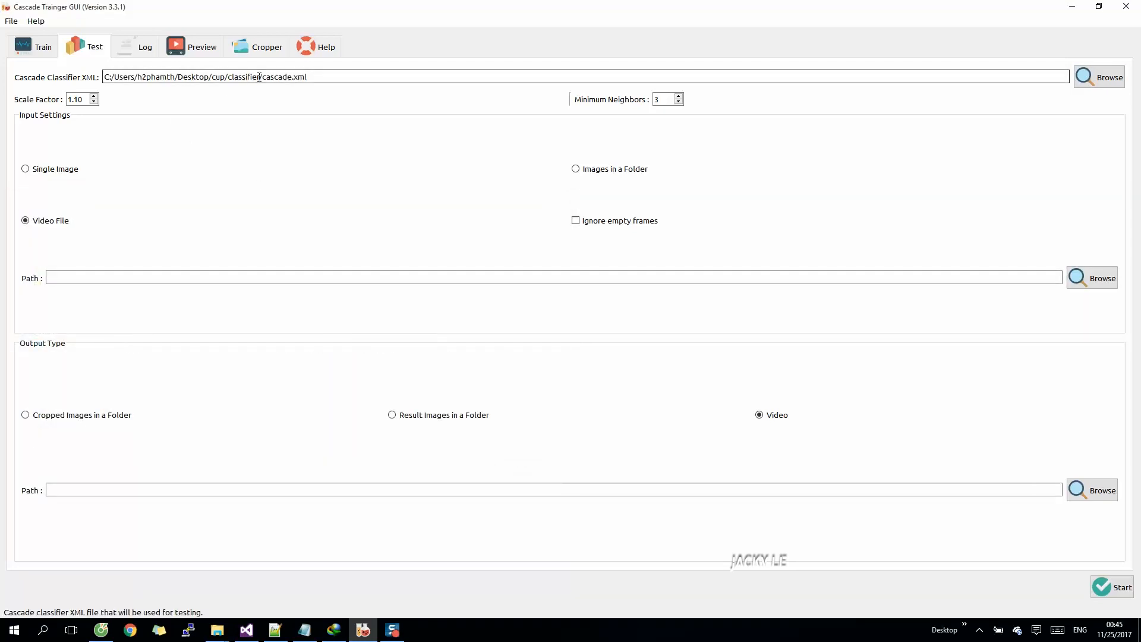
pyautogui.doubleClick(291, 77)
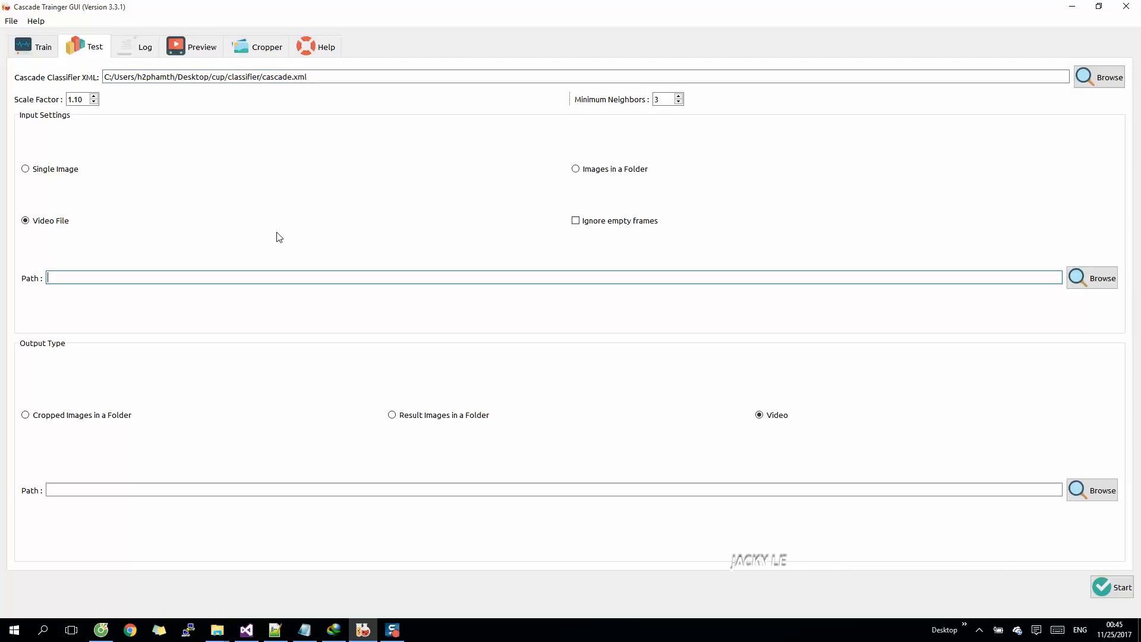
pyautogui.click(25, 168)
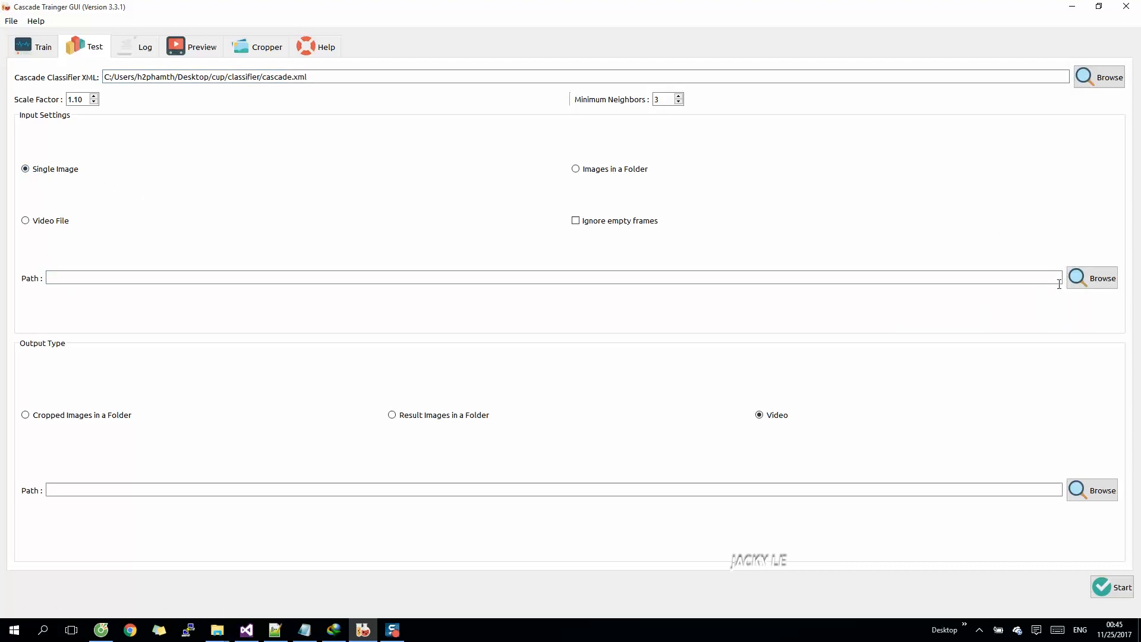
# Use Desktop/test.png as test input and save Result Images in a Folder to cup
pyautogui.click(1099, 278)
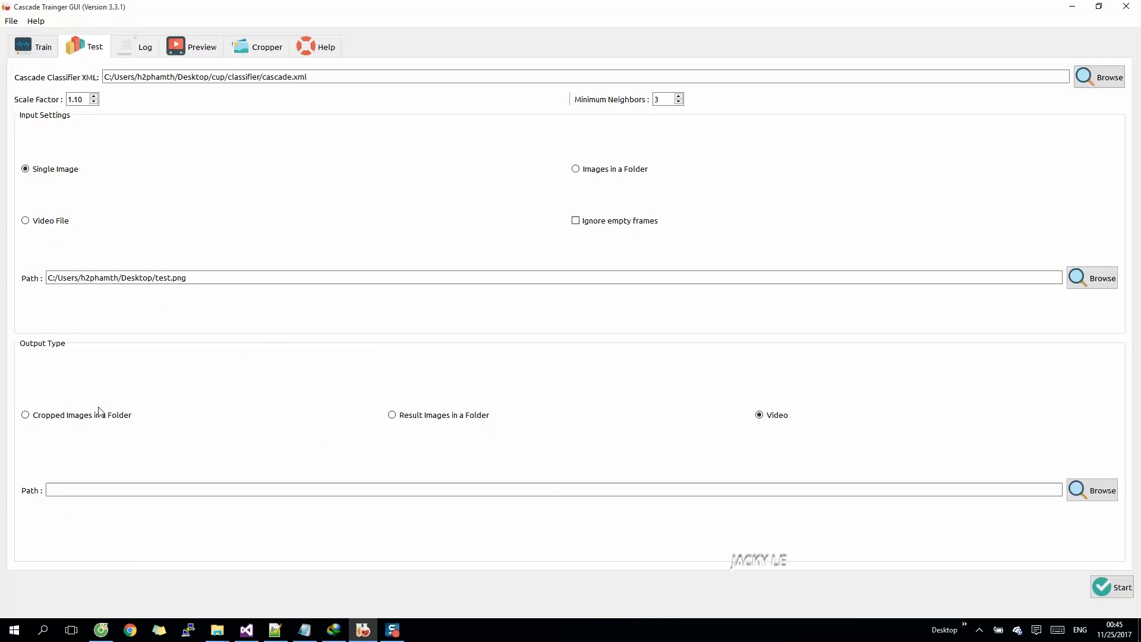
pyautogui.click(392, 415)
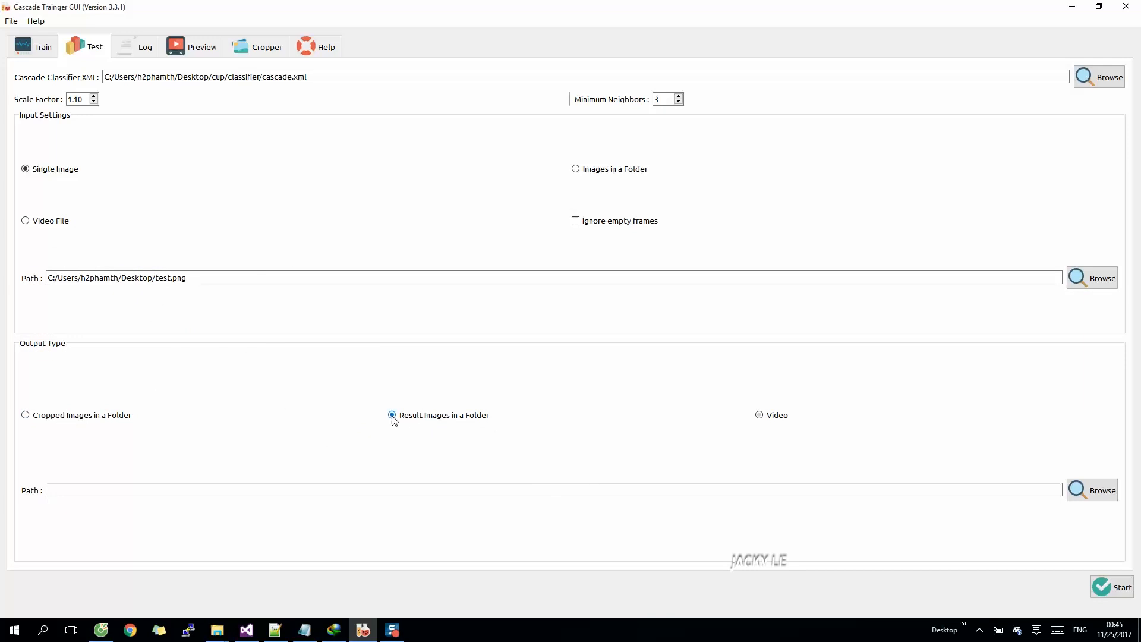
pyautogui.click(392, 415)
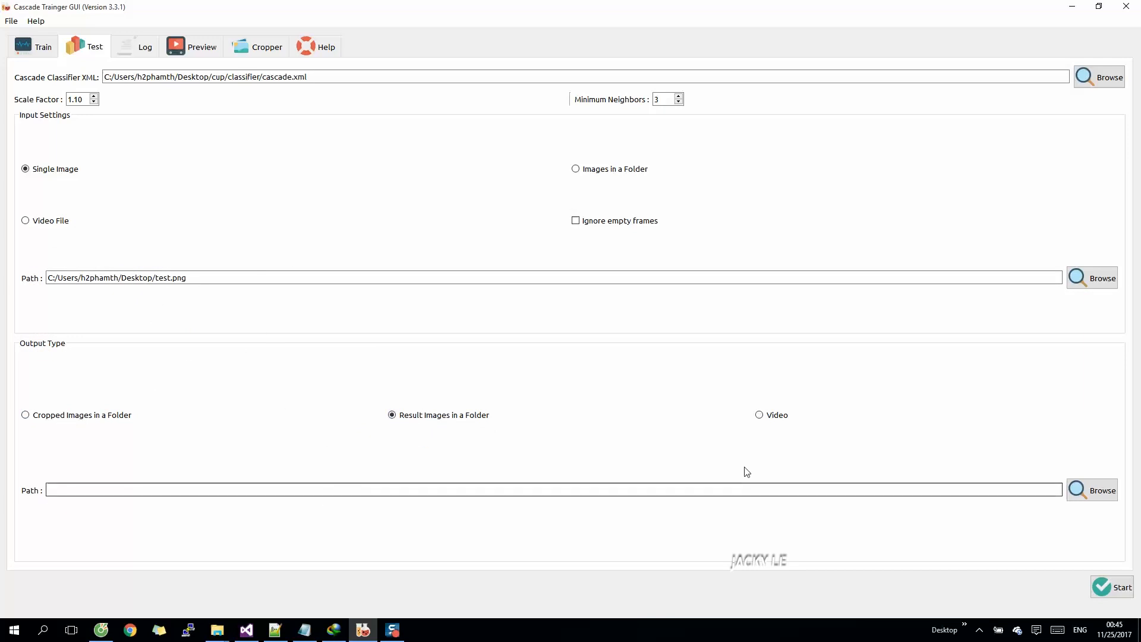
pyautogui.click(1103, 490)
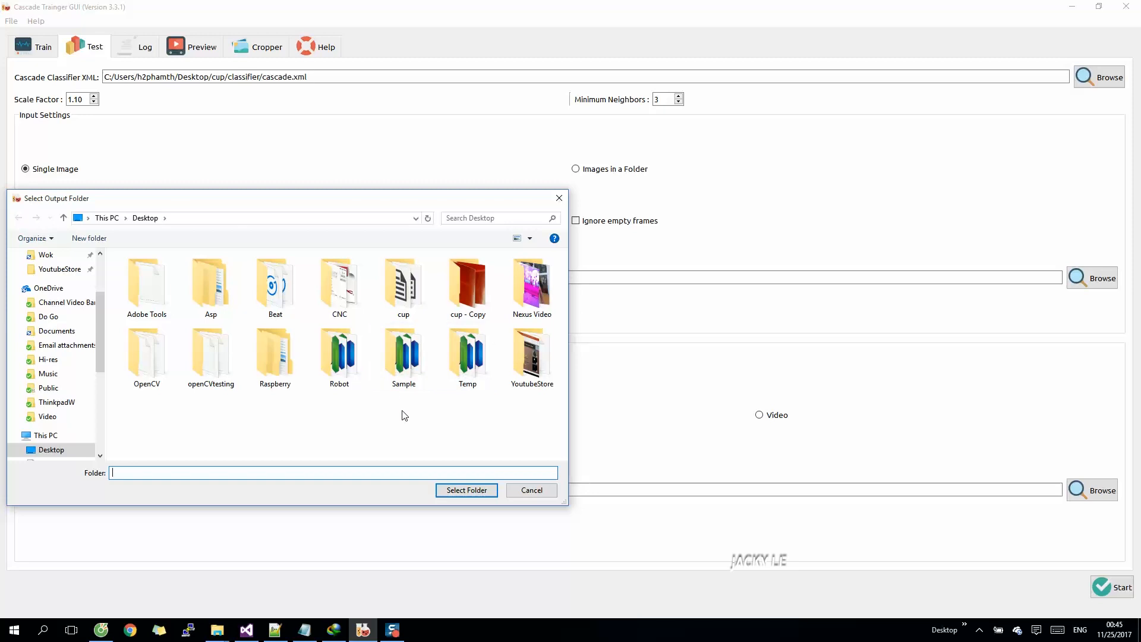
pyautogui.click(275, 350)
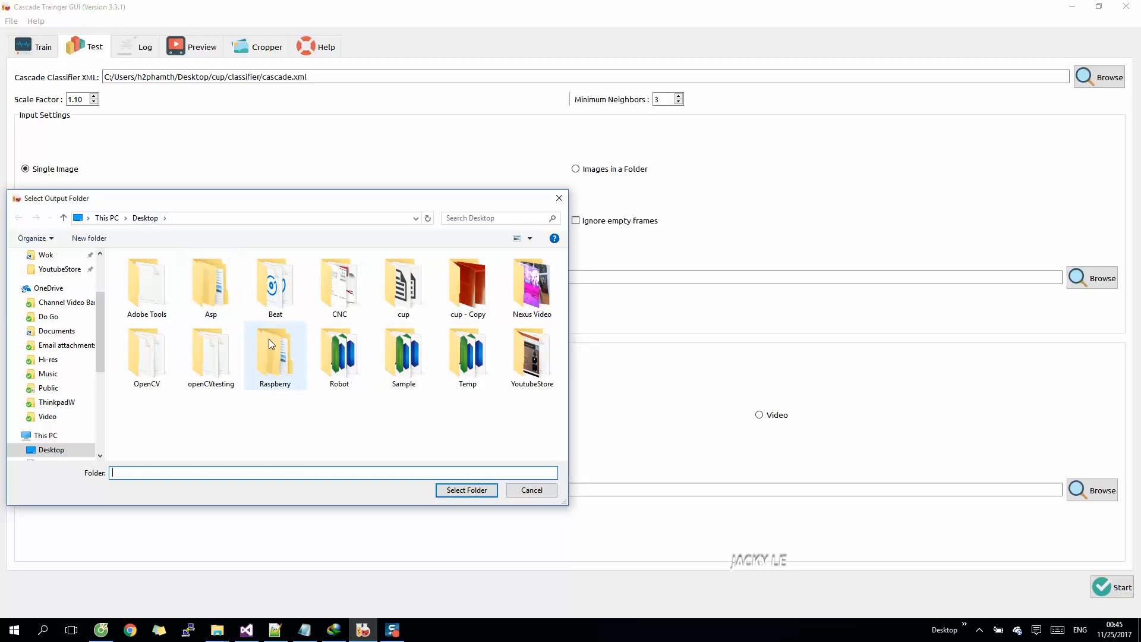
pyautogui.click(466, 490)
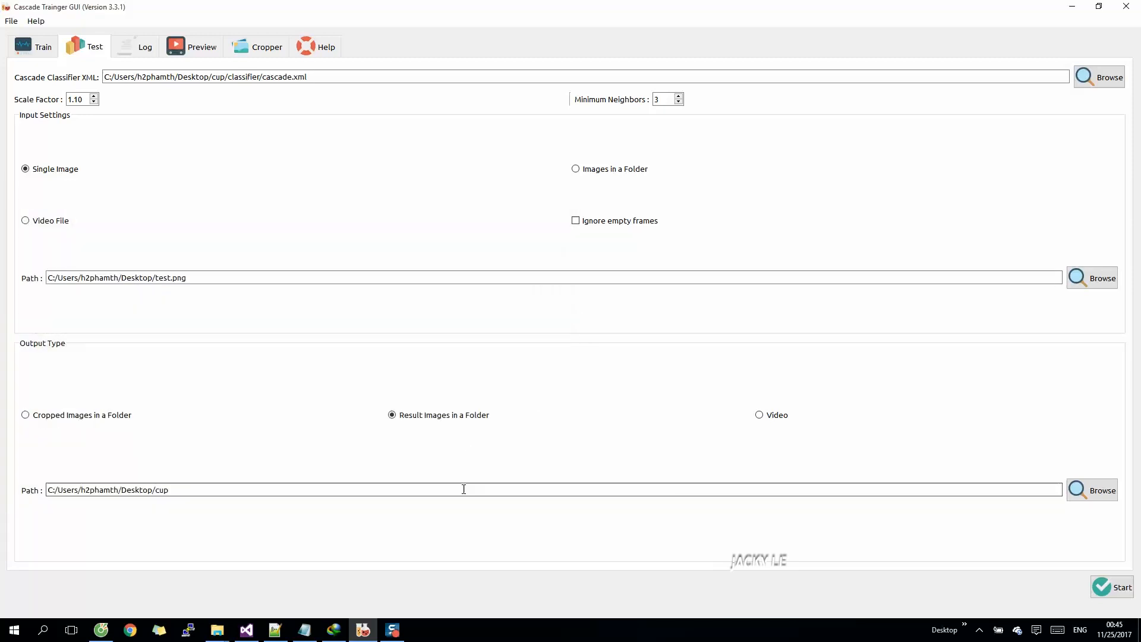
pyautogui.moveTo(661, 405)
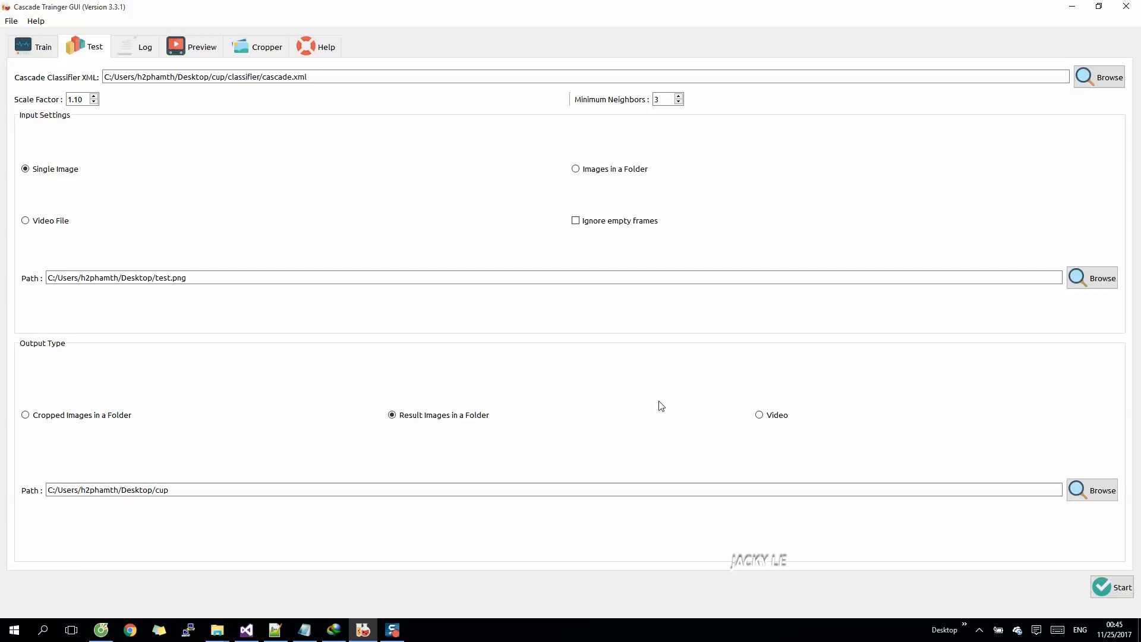
# Start the test with manual object sizes: minimum 24×30, maximum 100×100
pyautogui.click(1118, 587)
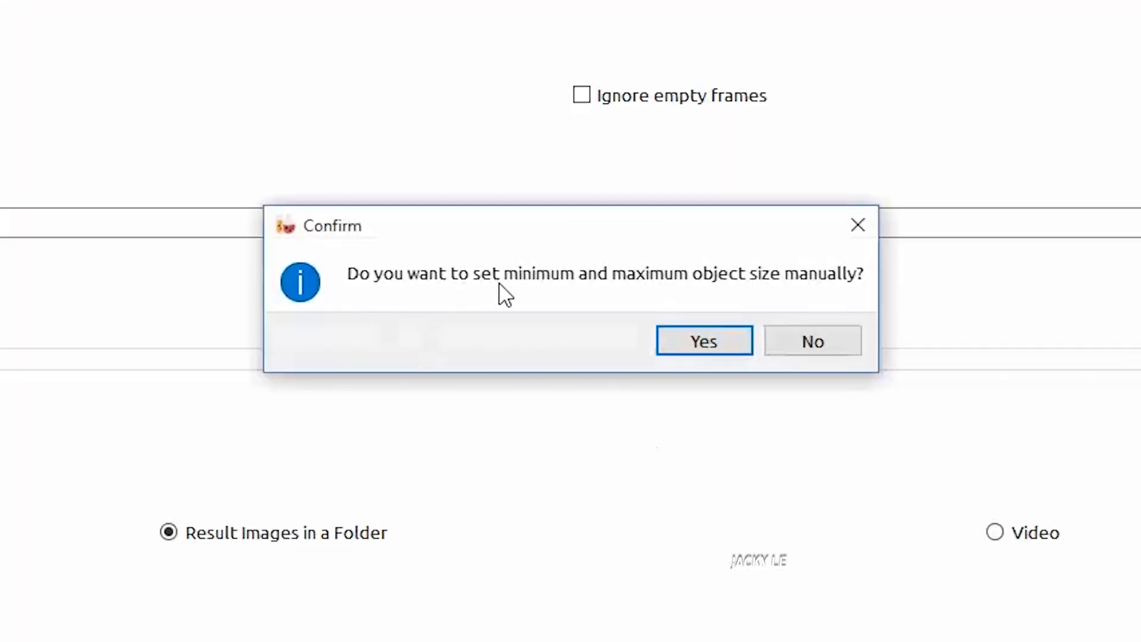
pyautogui.click(703, 340)
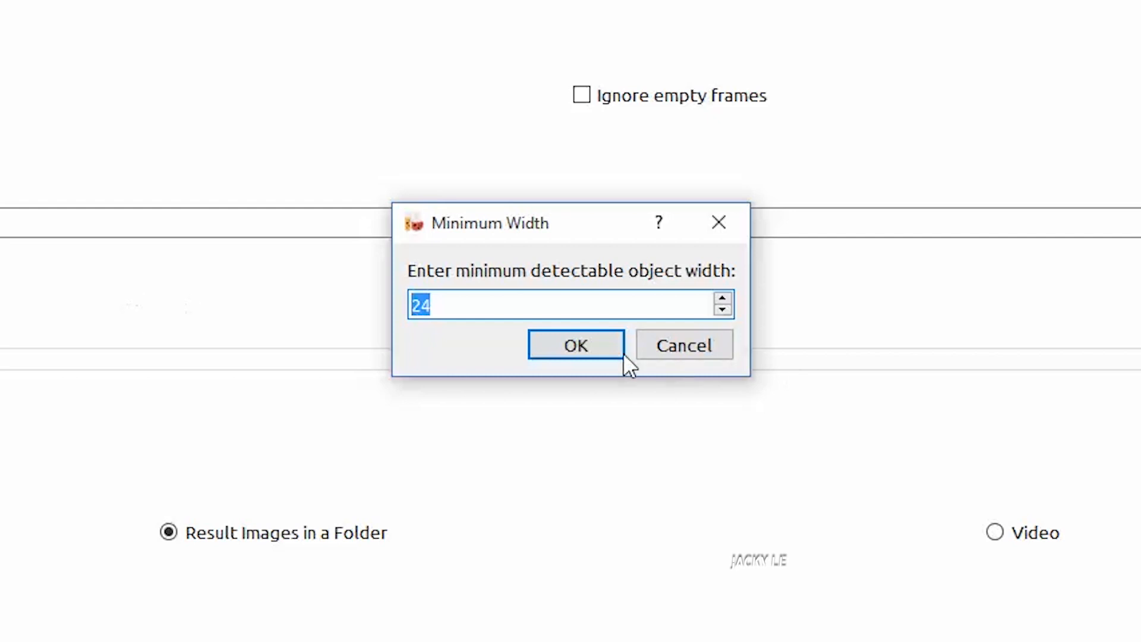
pyautogui.click(576, 345)
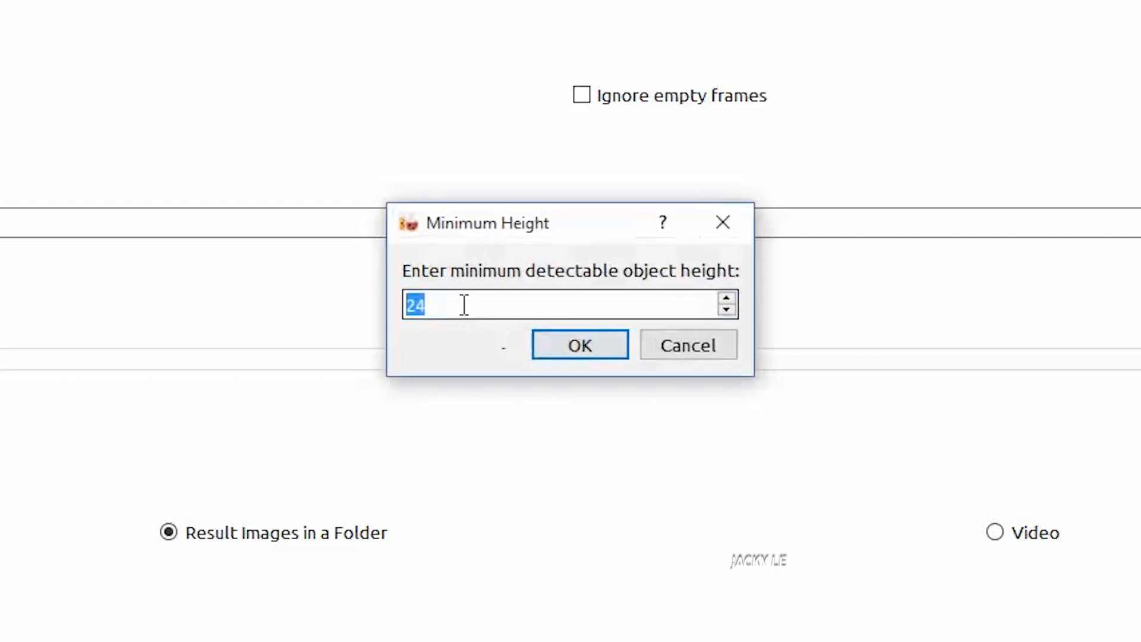
pyautogui.write('30')
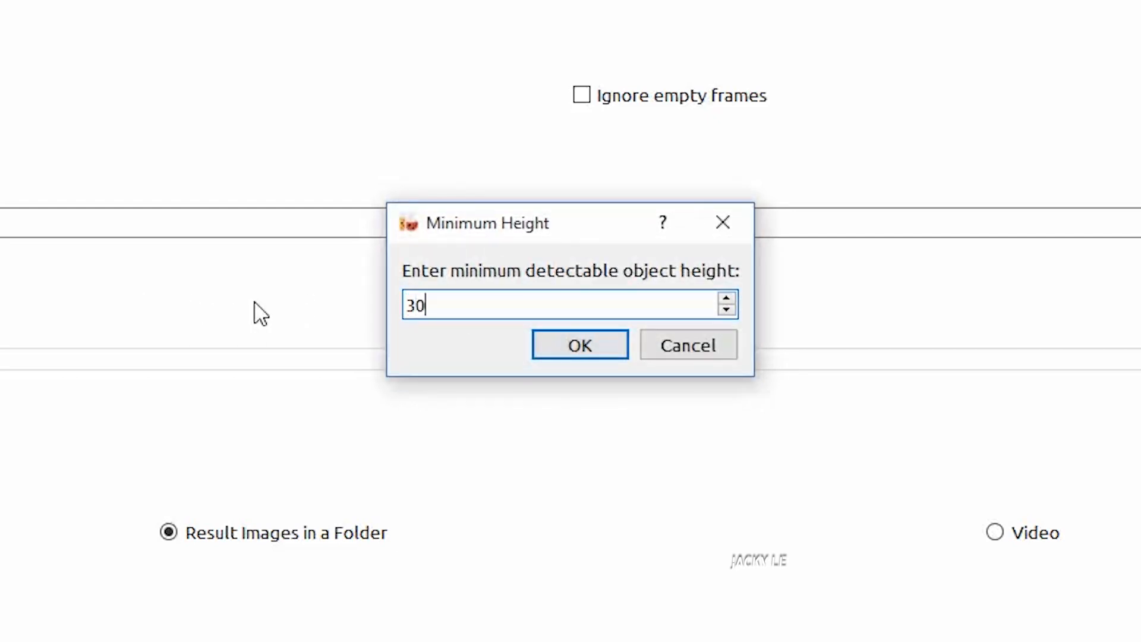
pyautogui.click(580, 344)
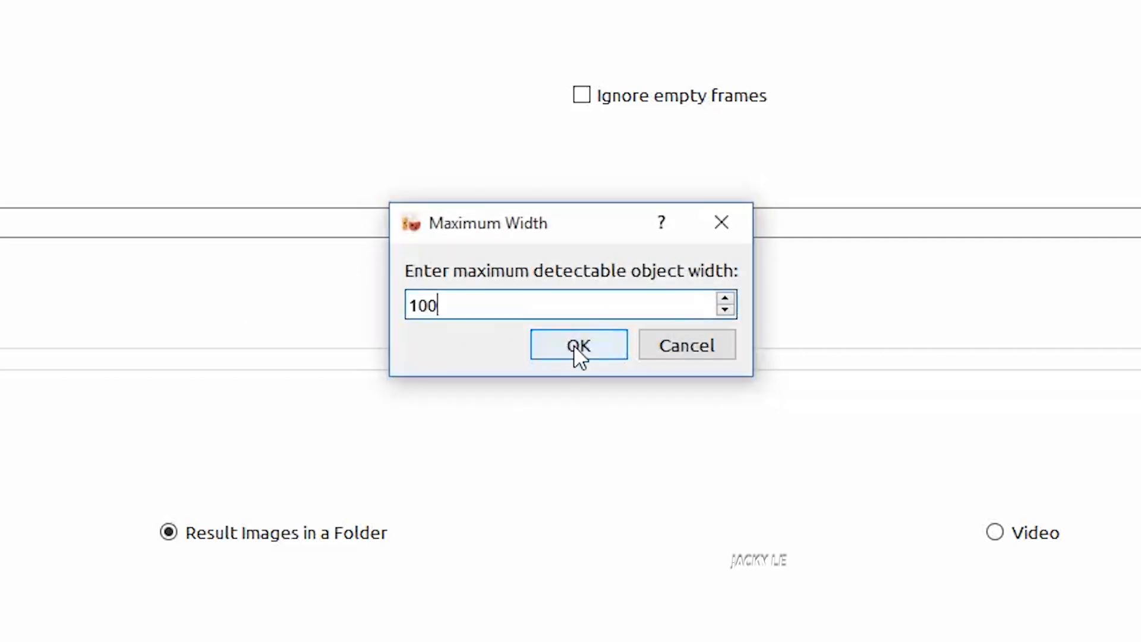
pyautogui.click(578, 345)
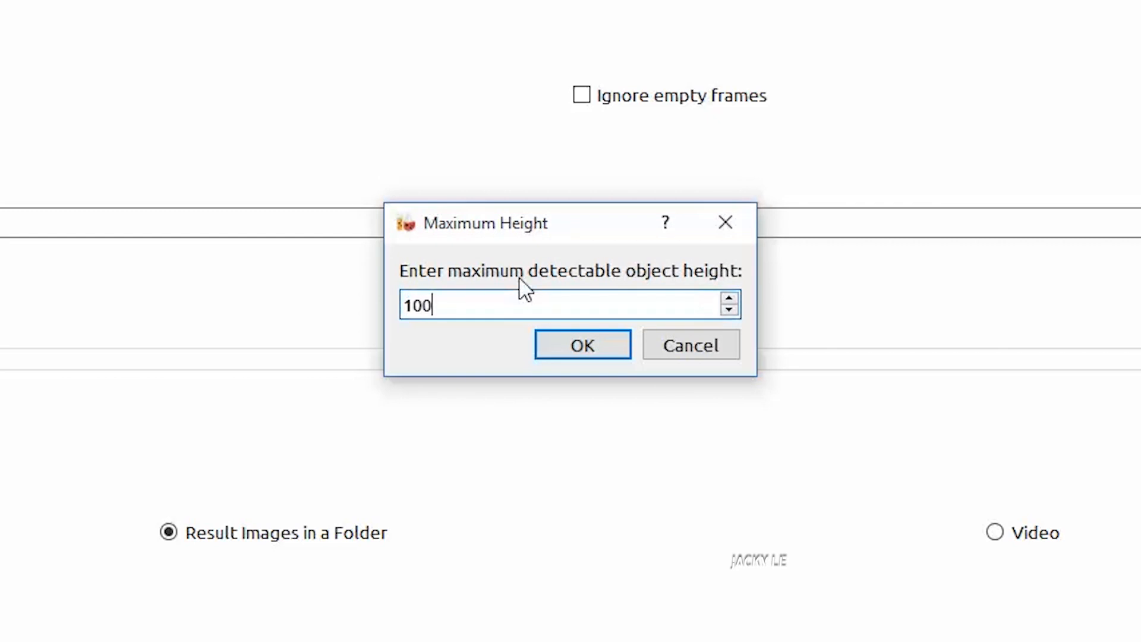
pyautogui.click(581, 345)
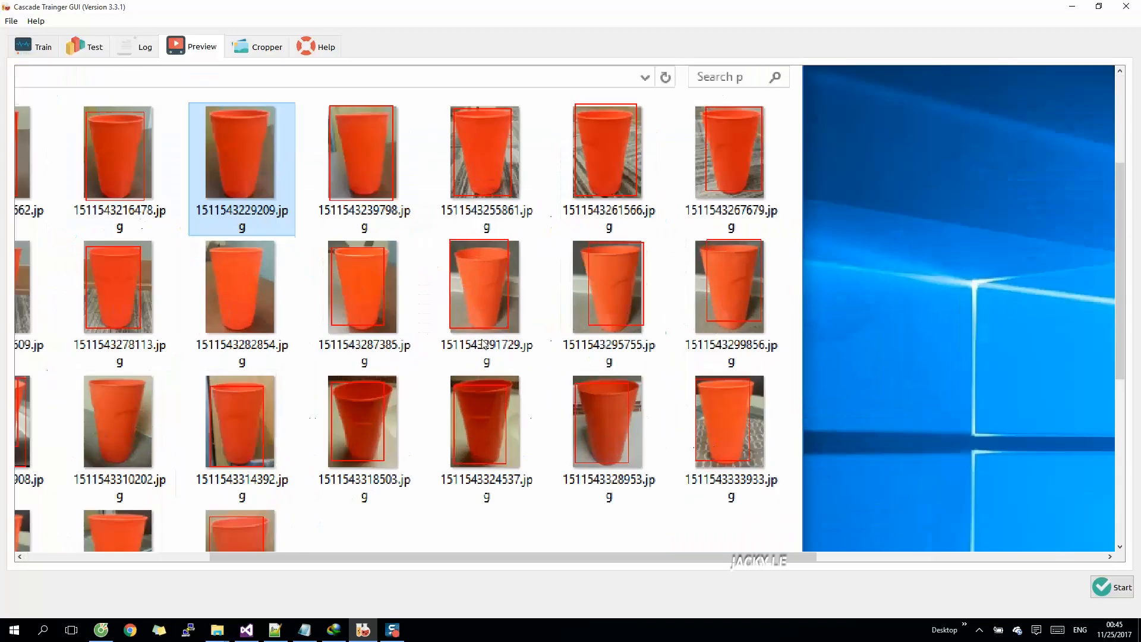
pyautogui.scroll(-3)
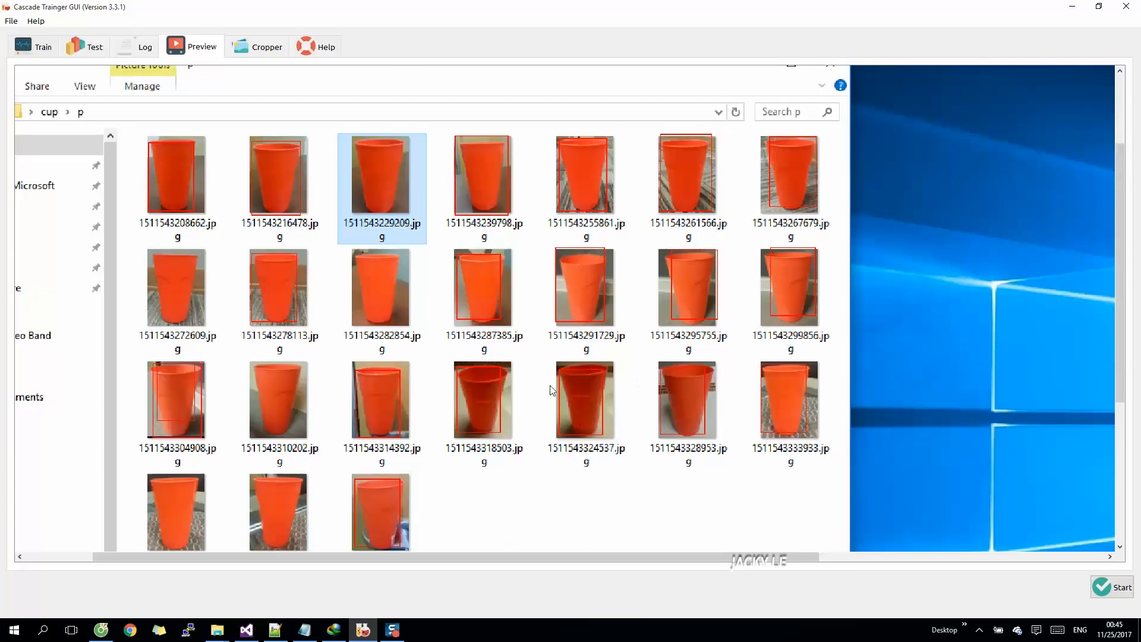
pyautogui.moveTo(379, 442)
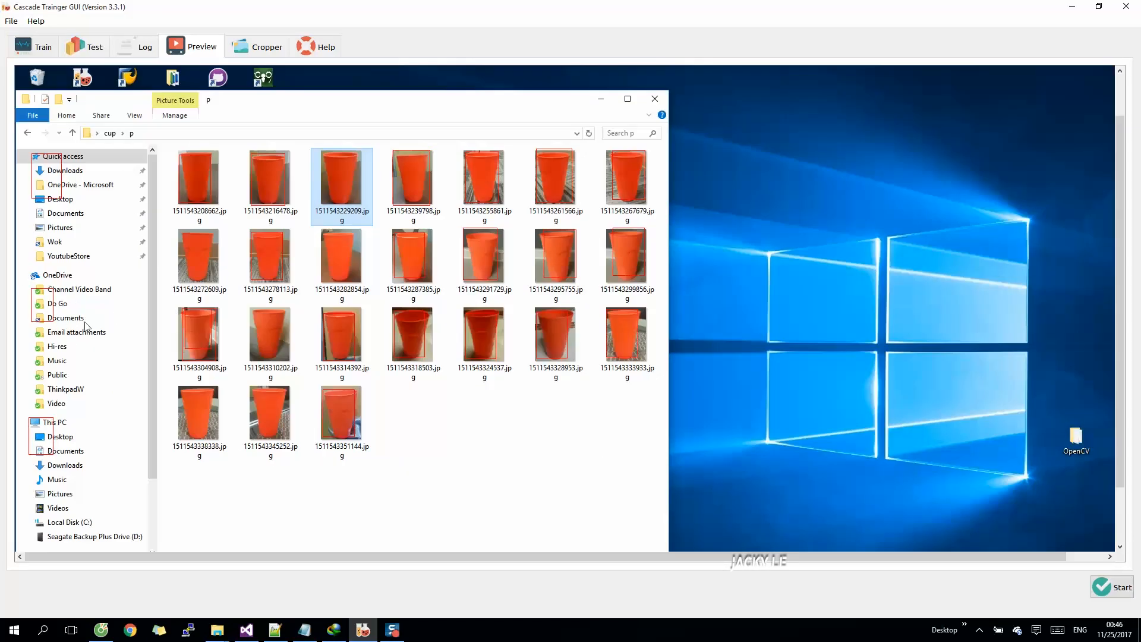
pyautogui.moveTo(331, 365)
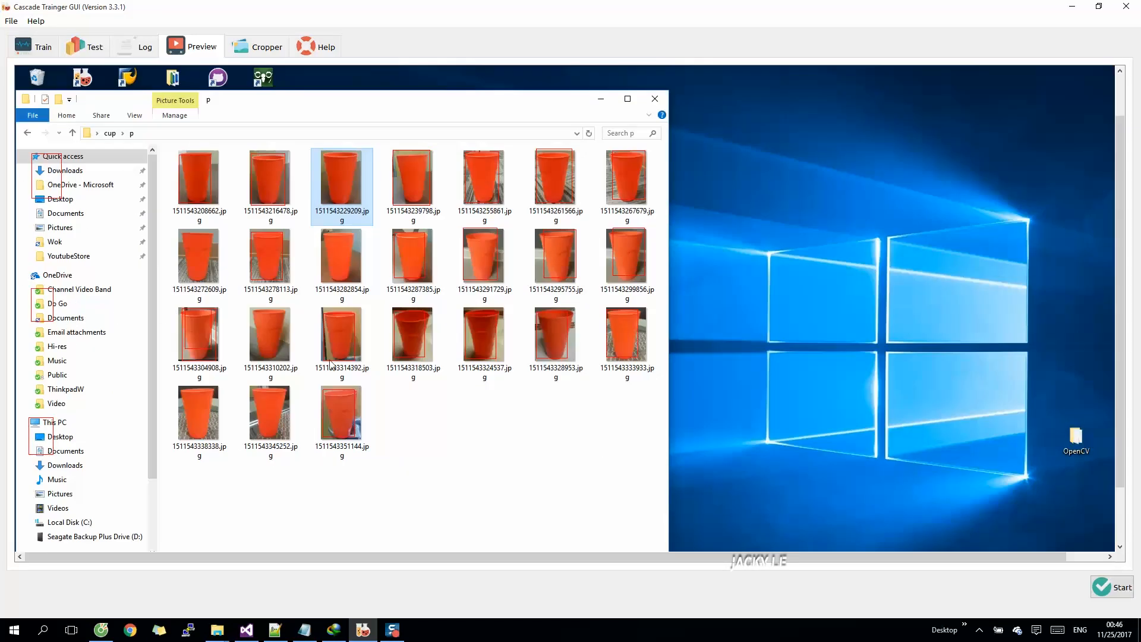